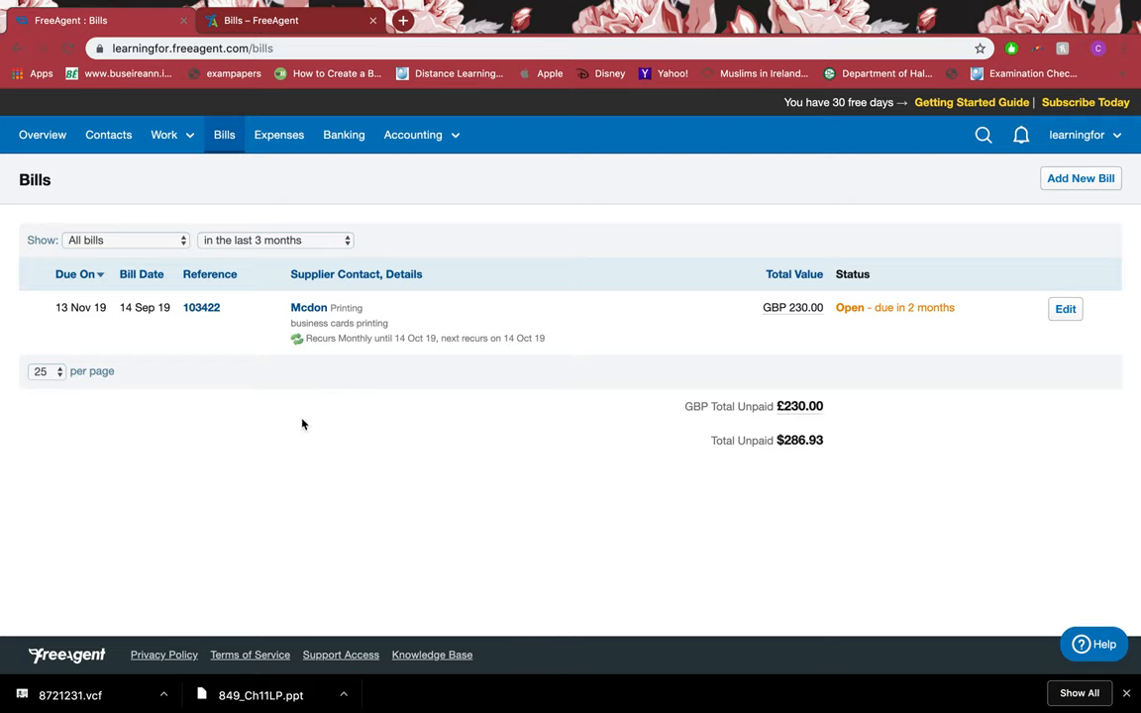
pyautogui.moveTo(305, 374)
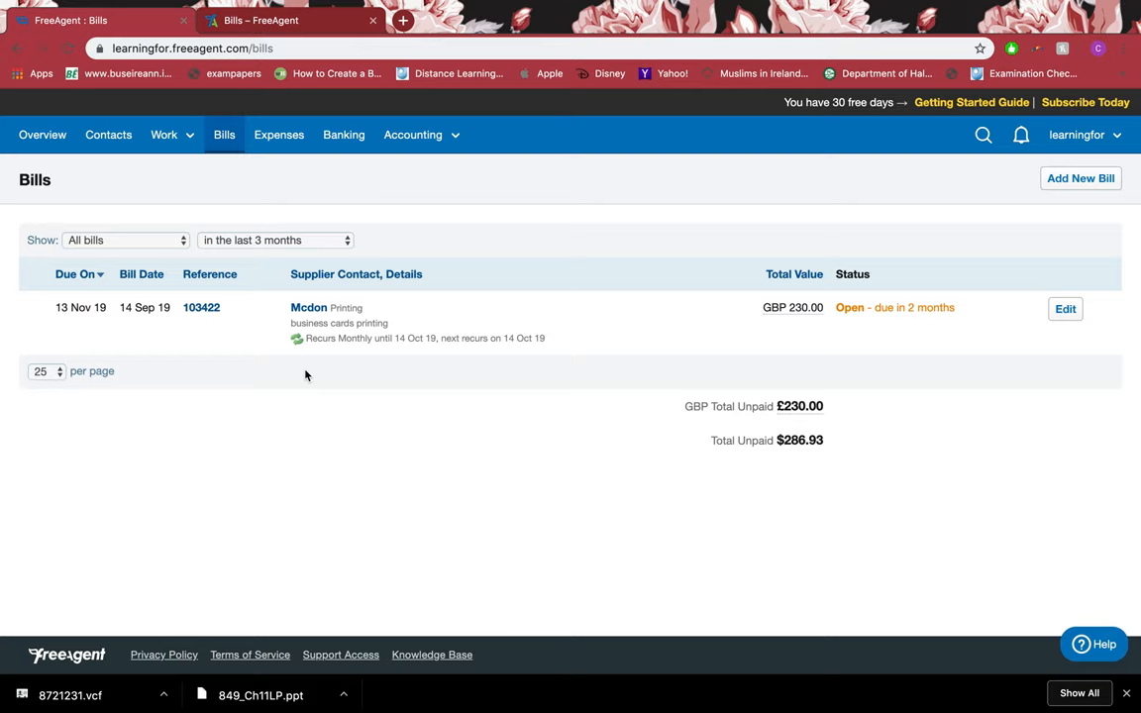
pyautogui.moveTo(342, 305)
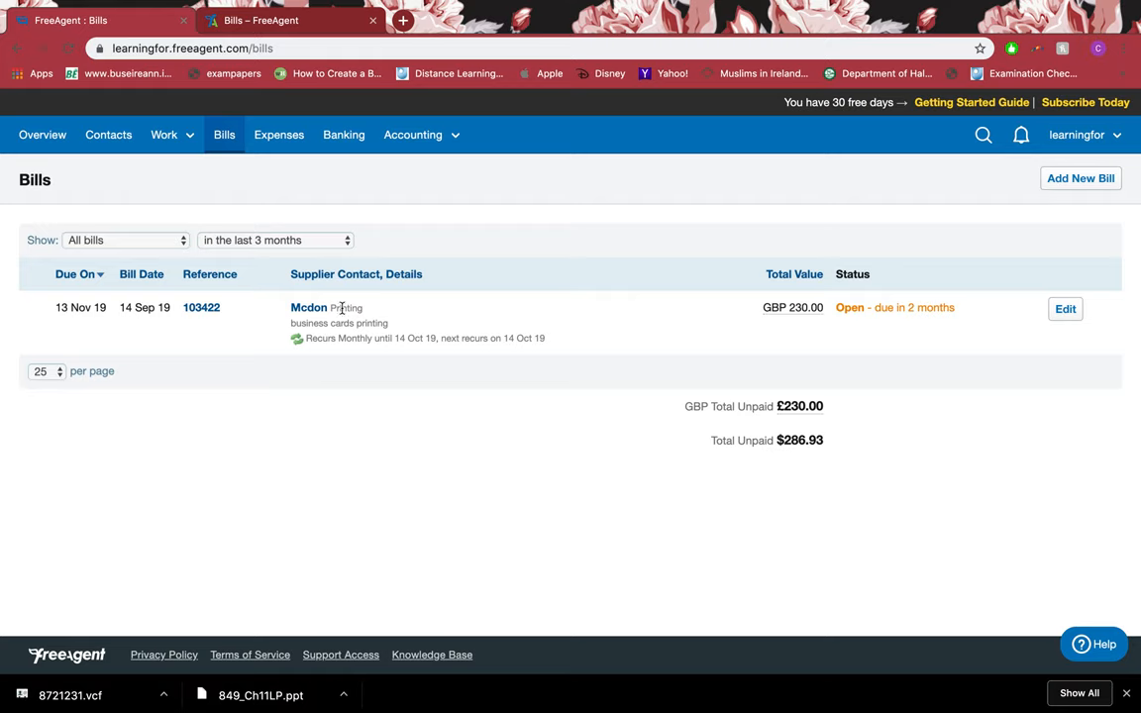
# Start a new Mcdon bill and give it the reference 001.
pyautogui.doubleClick(340, 323)
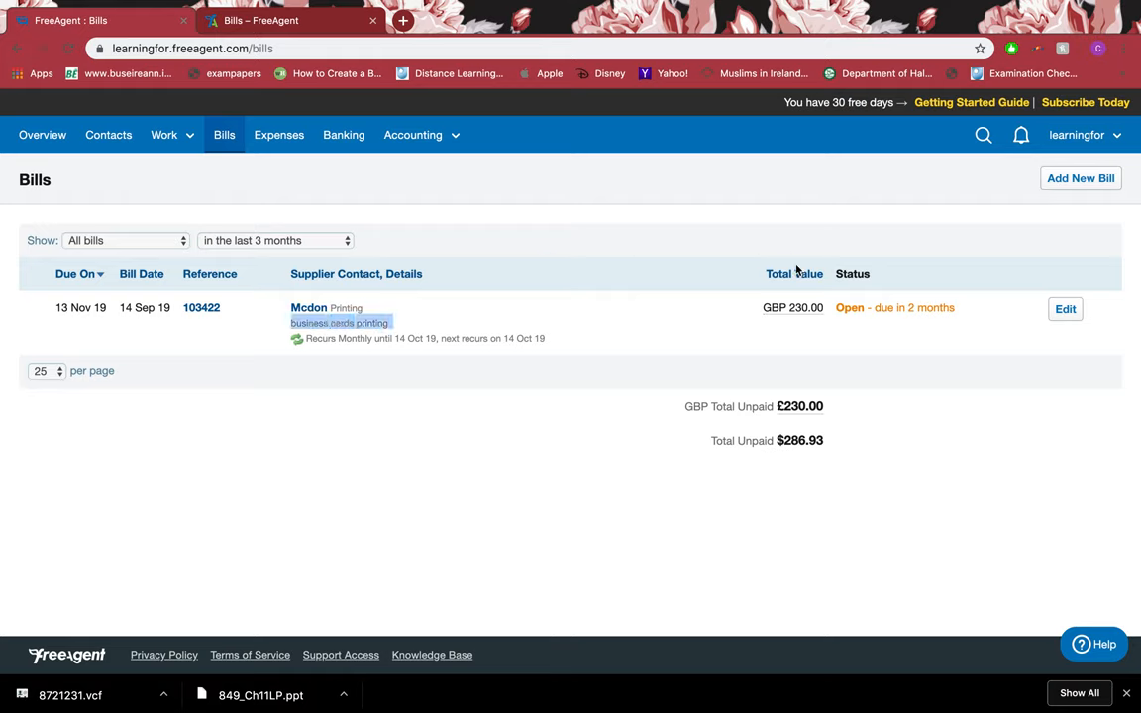
pyautogui.moveTo(737, 310)
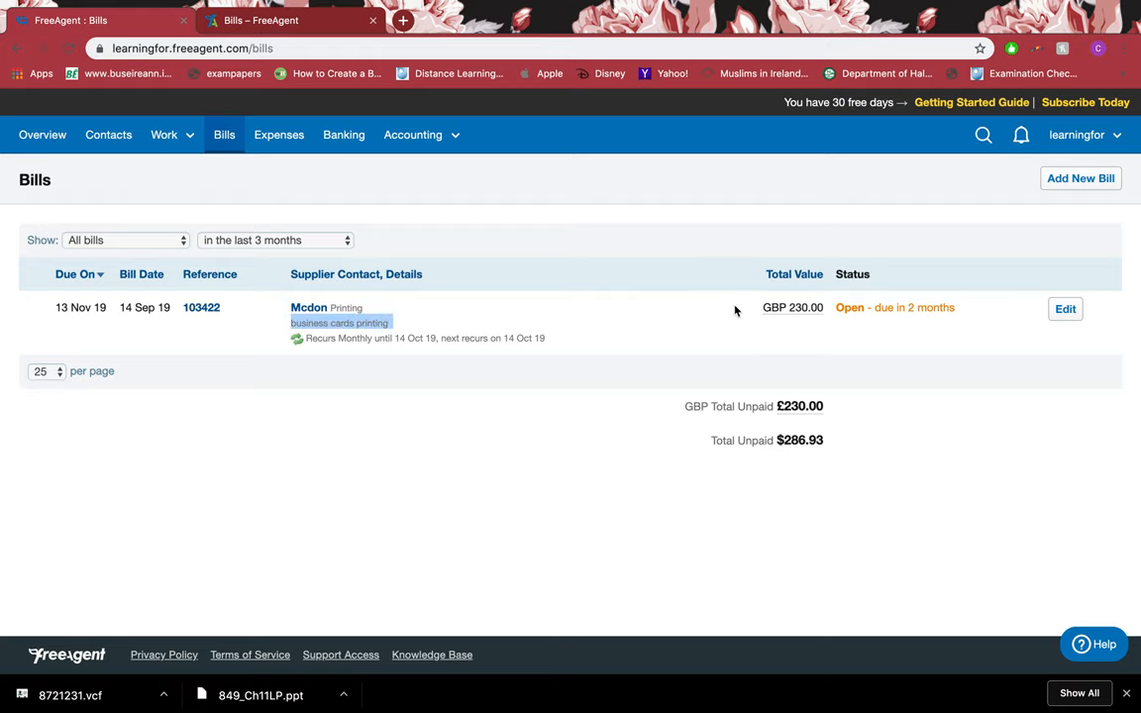
pyautogui.moveTo(560, 264)
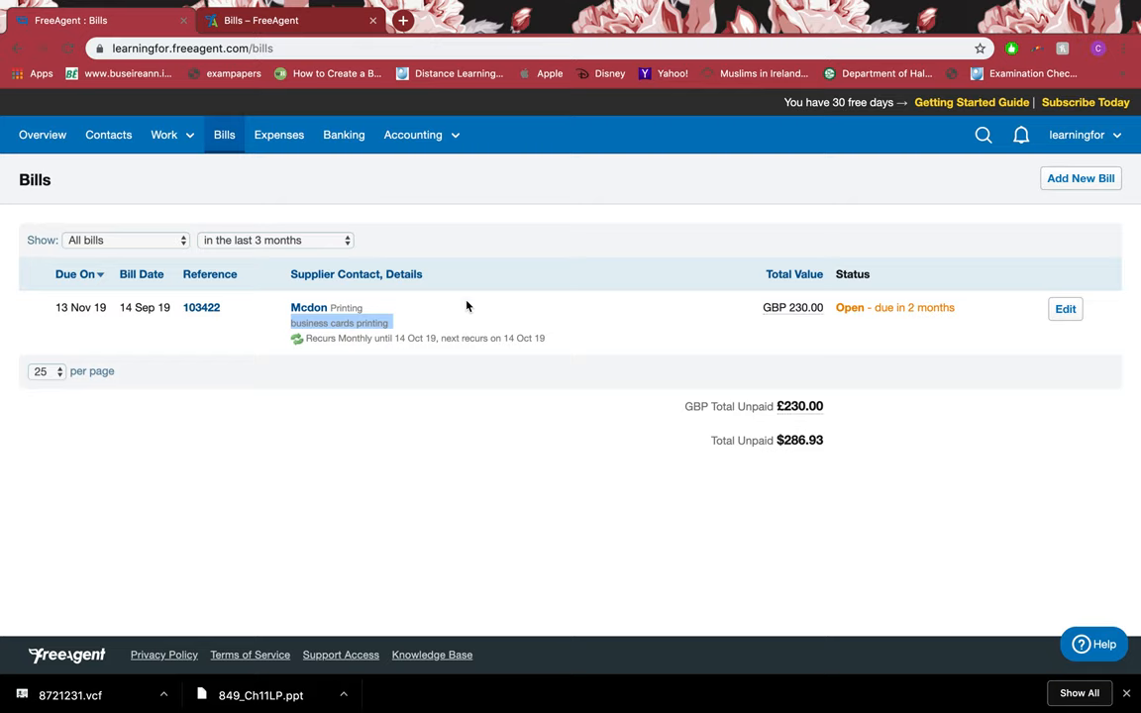
pyautogui.moveTo(579, 165)
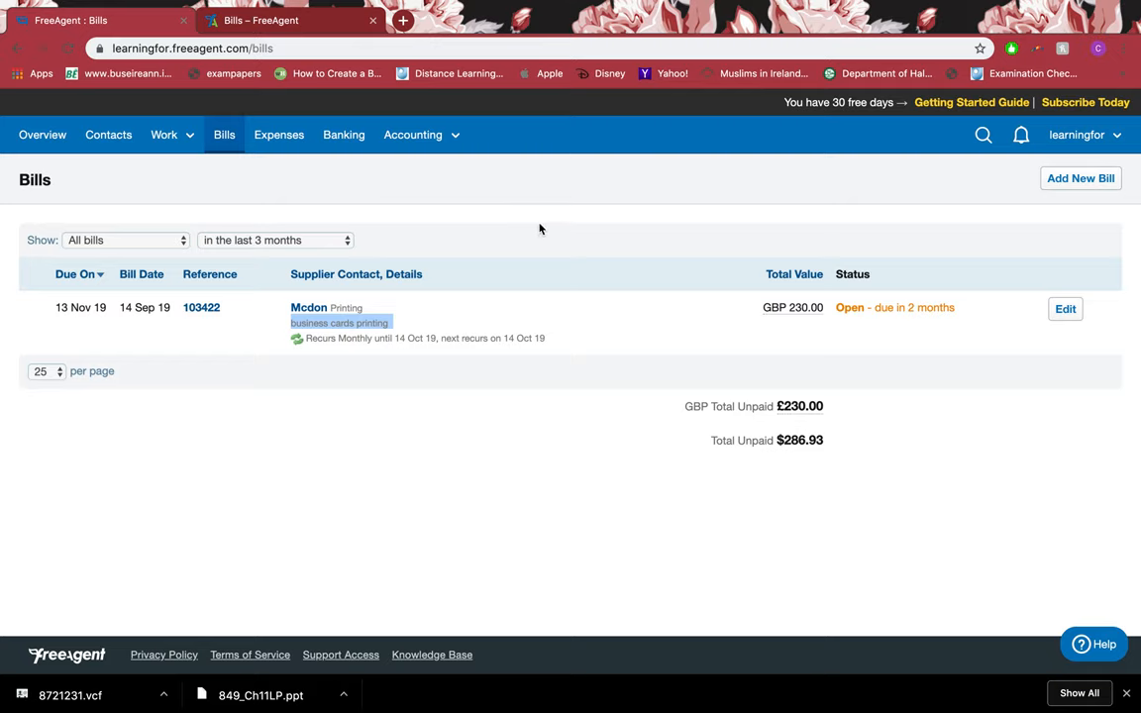
pyautogui.moveTo(249, 166)
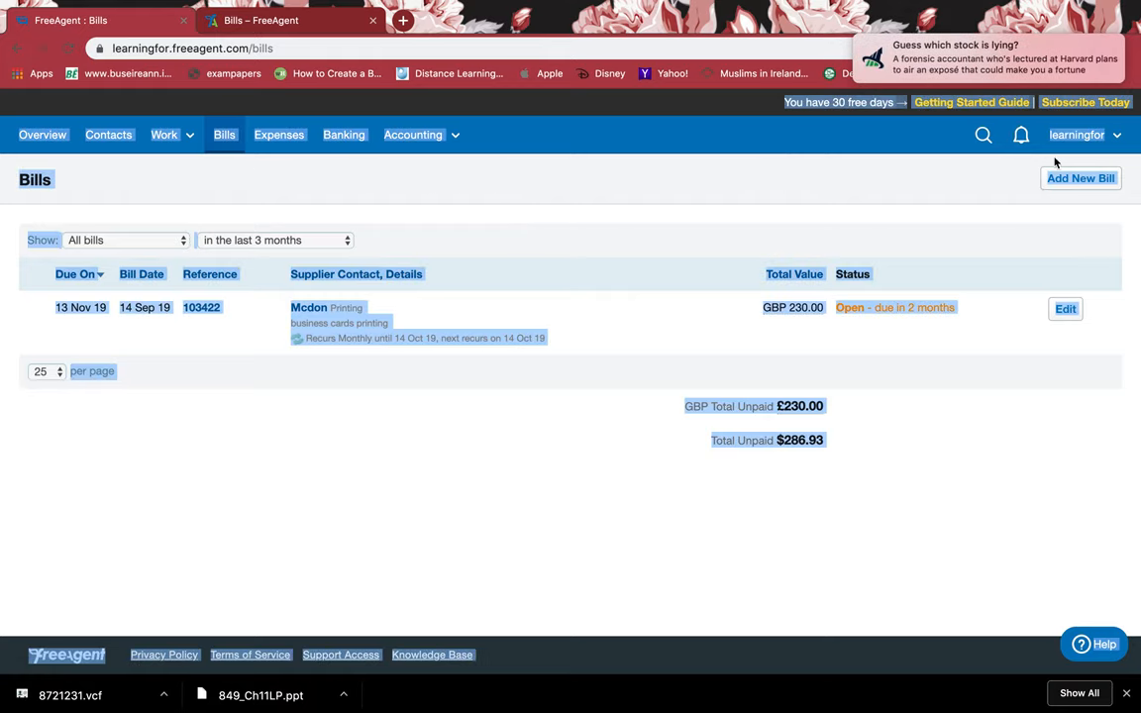
pyautogui.click(1081, 179)
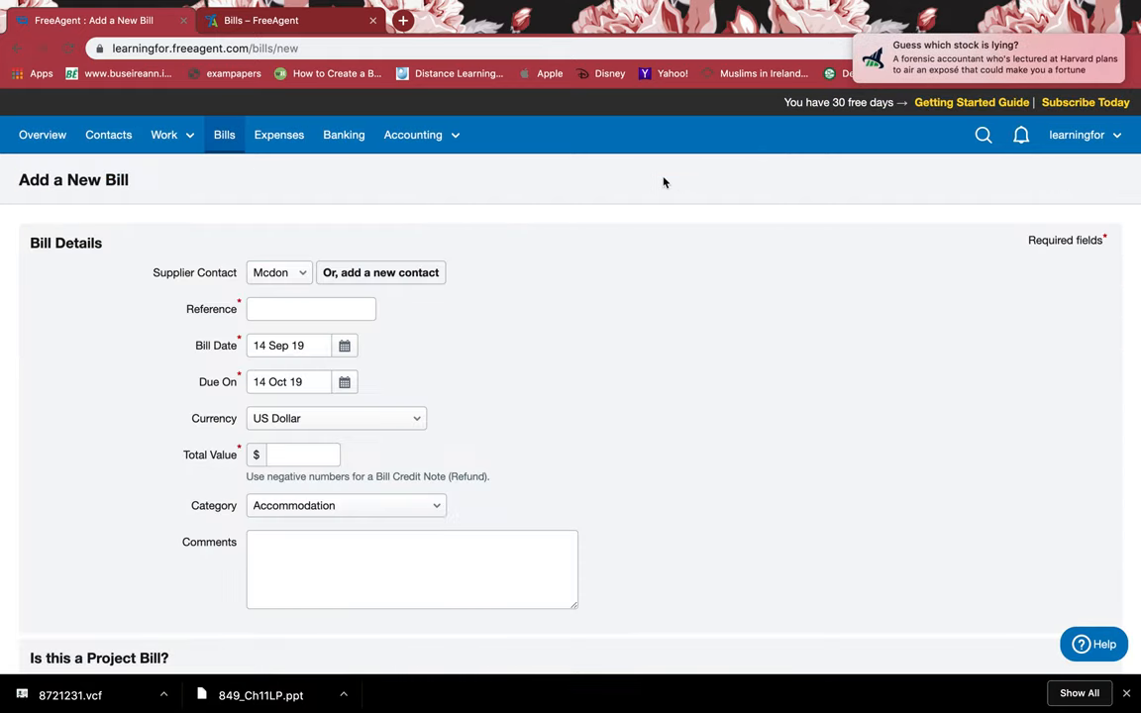
pyautogui.click(310, 308)
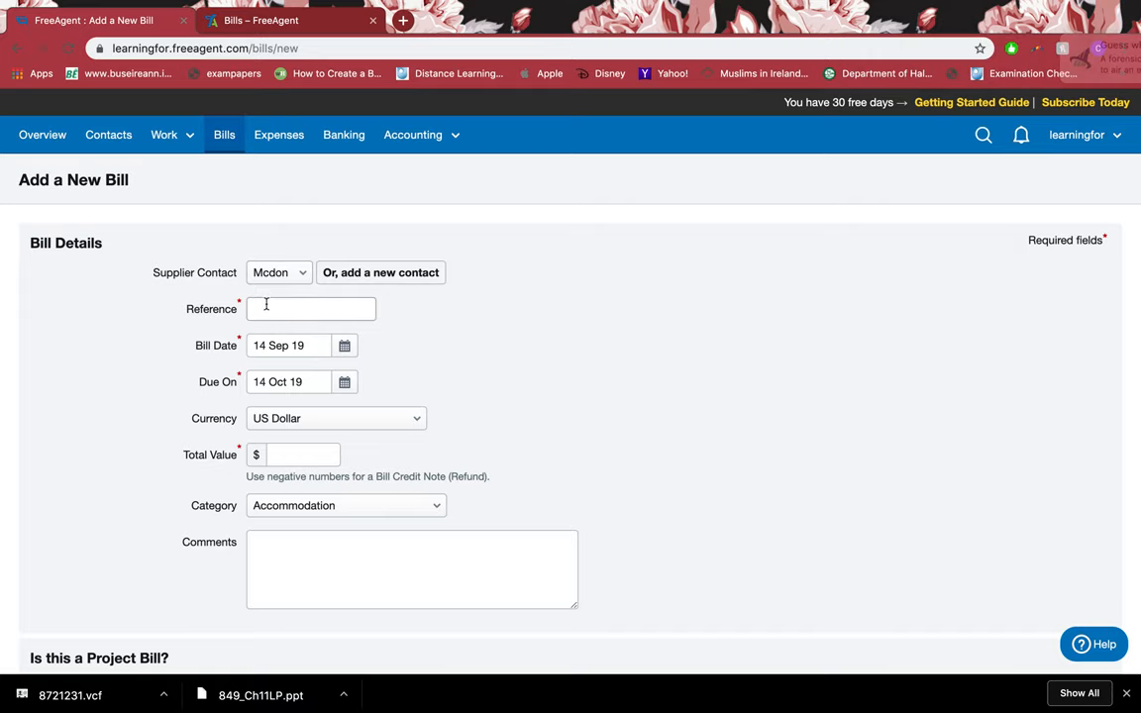
pyautogui.click(311, 309)
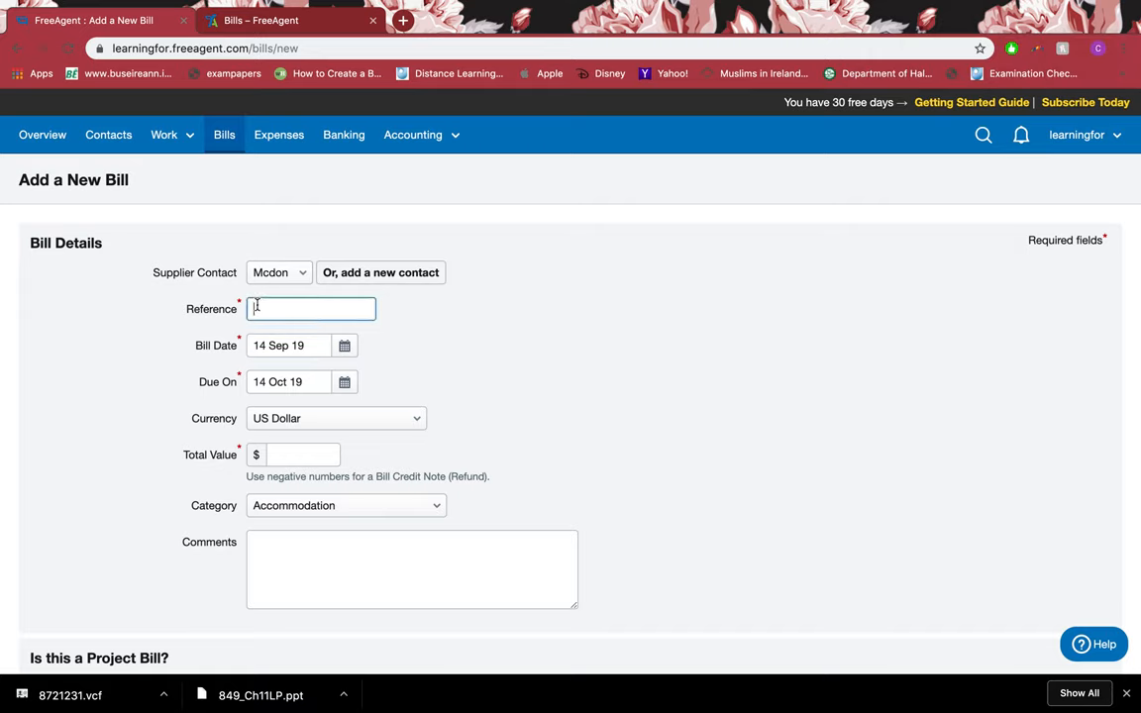
pyautogui.click(311, 308)
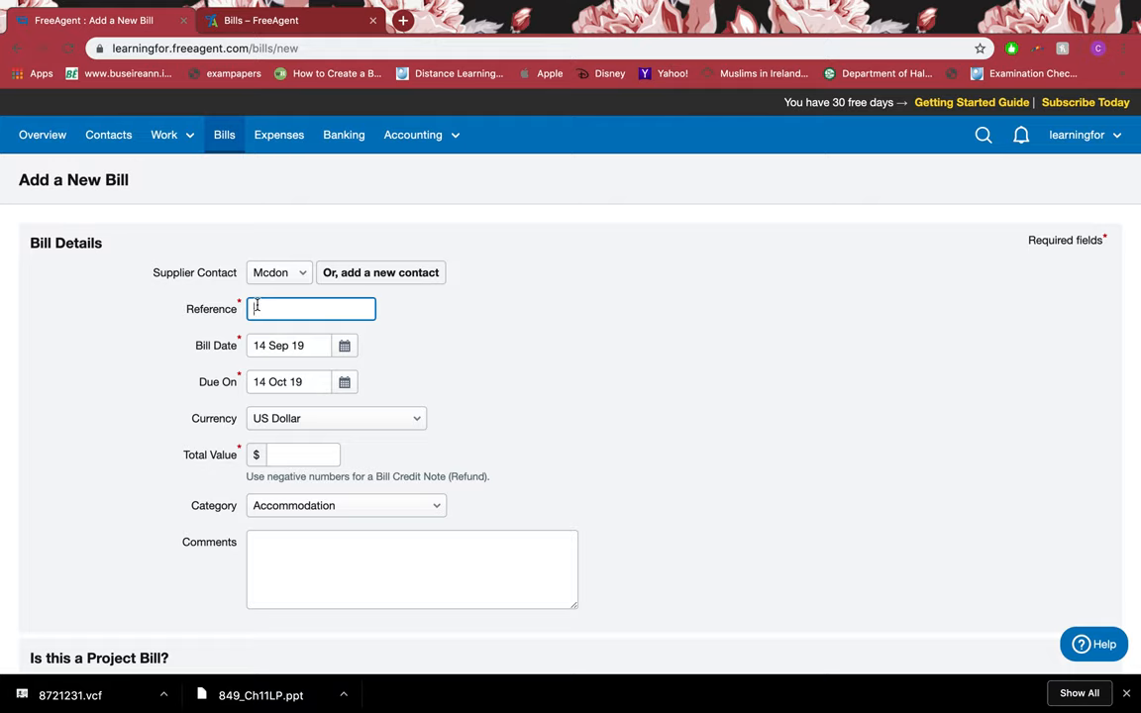
pyautogui.write('001')
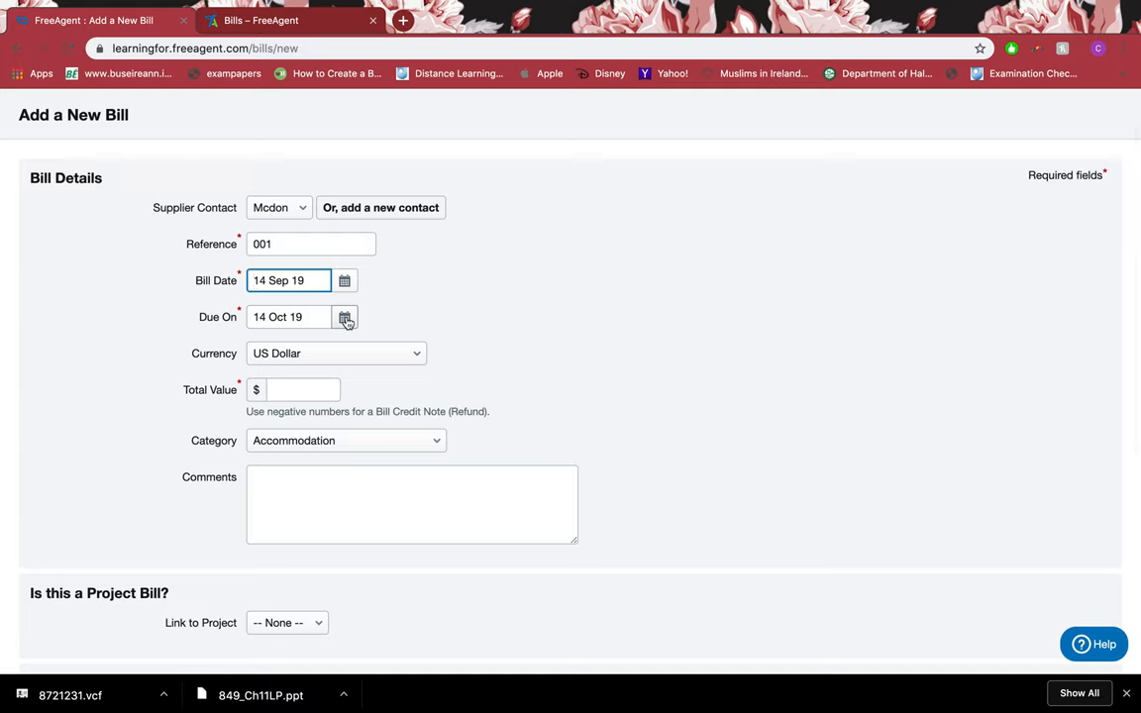
# Set the bill's due date to 13 November 2019.
pyautogui.click(345, 317)
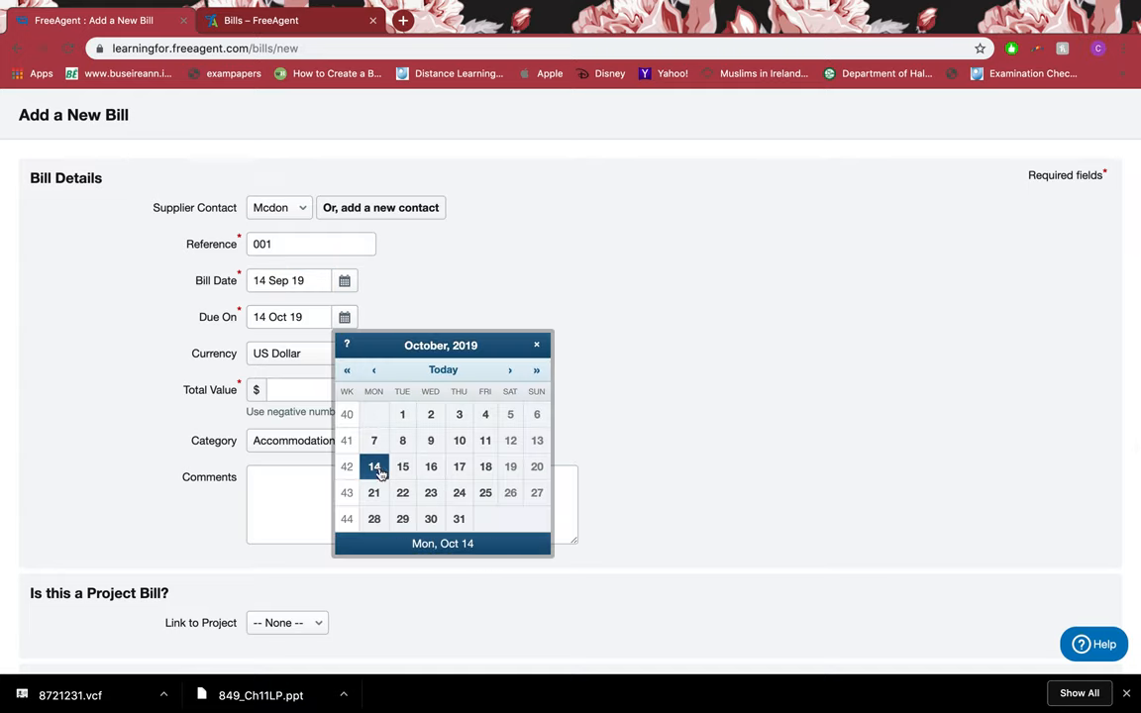
pyautogui.click(537, 369)
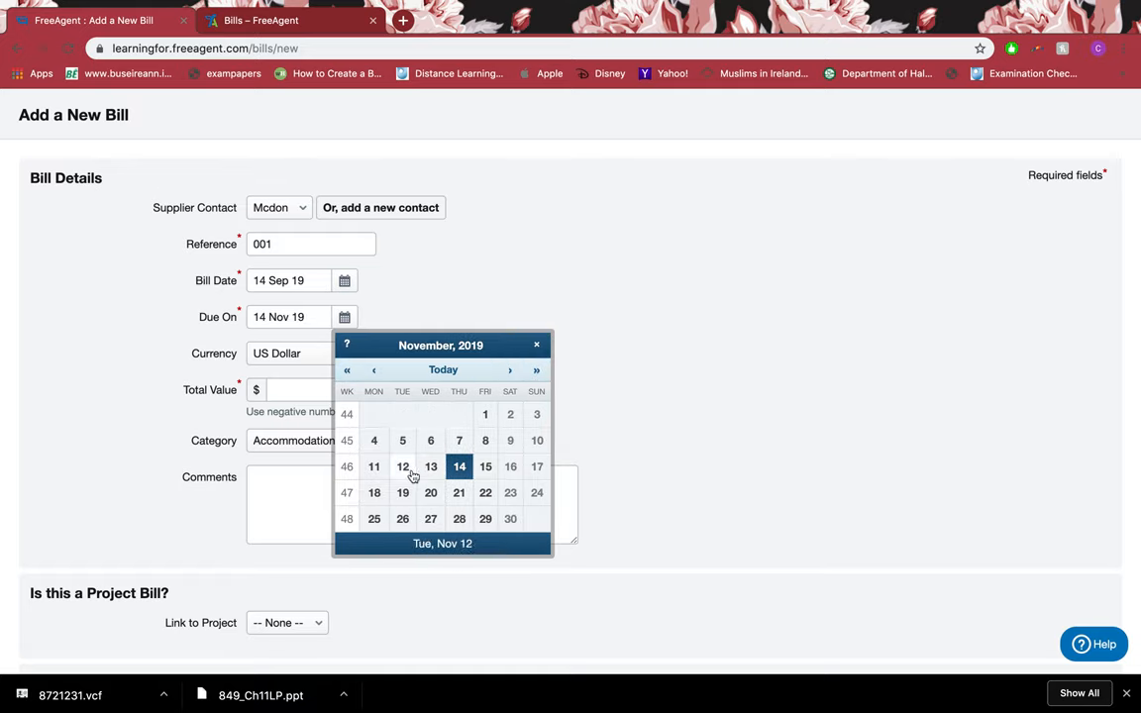
pyautogui.click(430, 466)
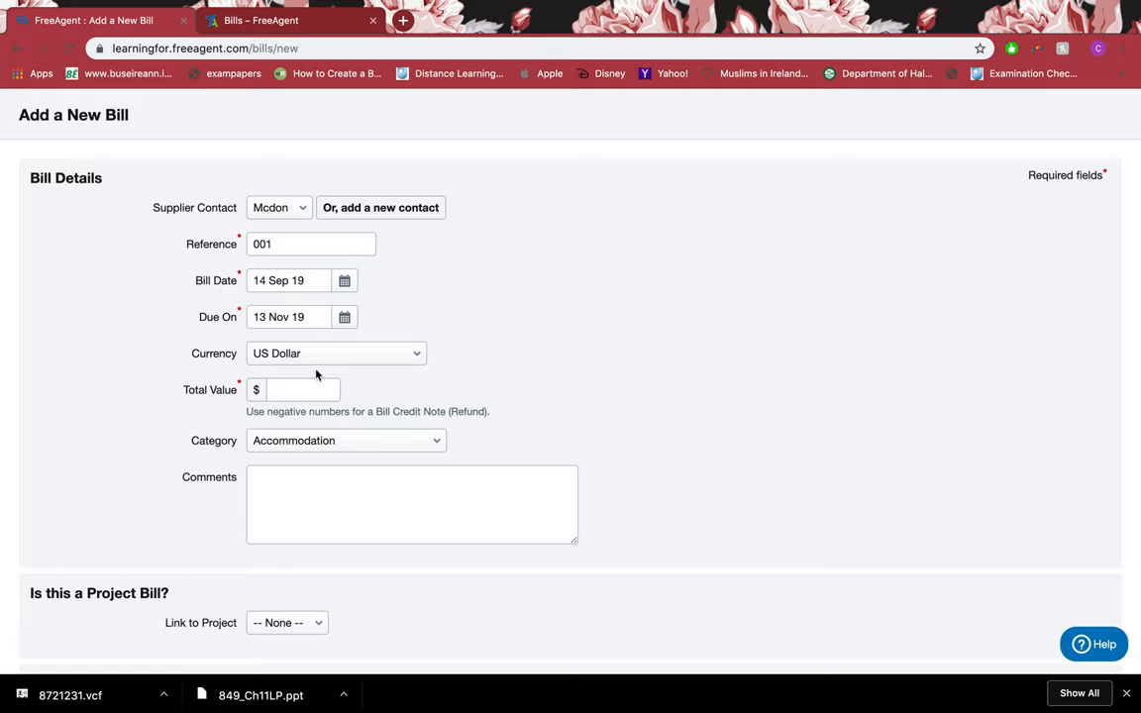
# Set the currency to Pounds Sterling and the total value to -230.00.
pyautogui.click(335, 354)
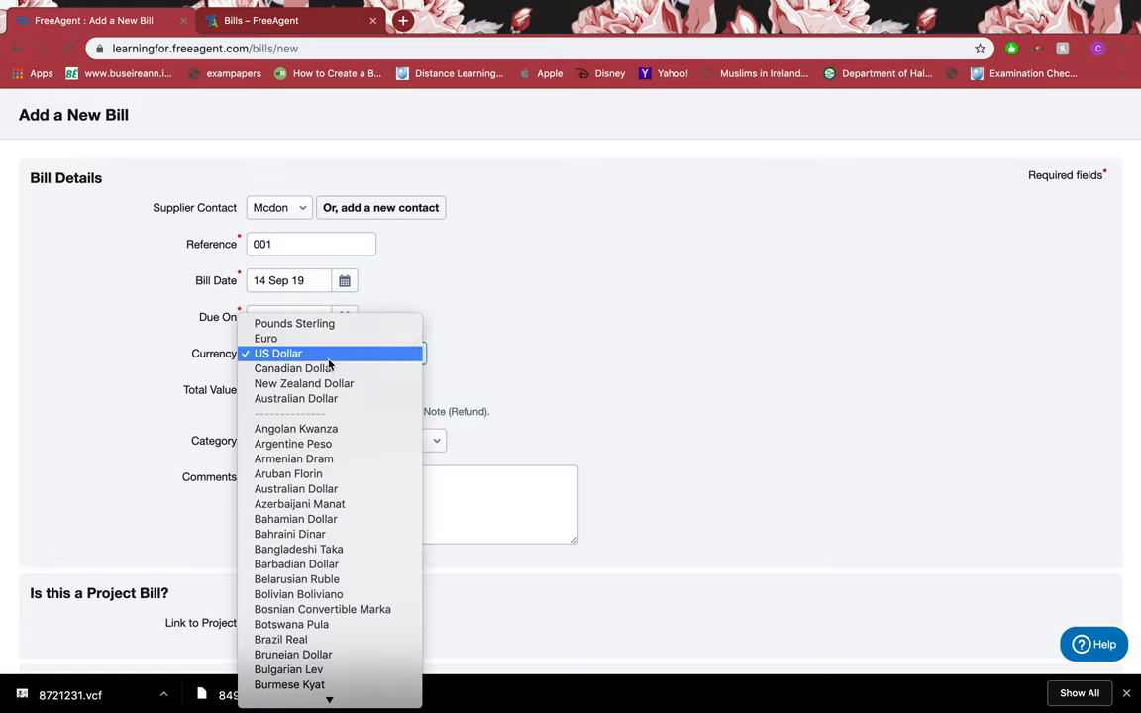
pyautogui.click(294, 323)
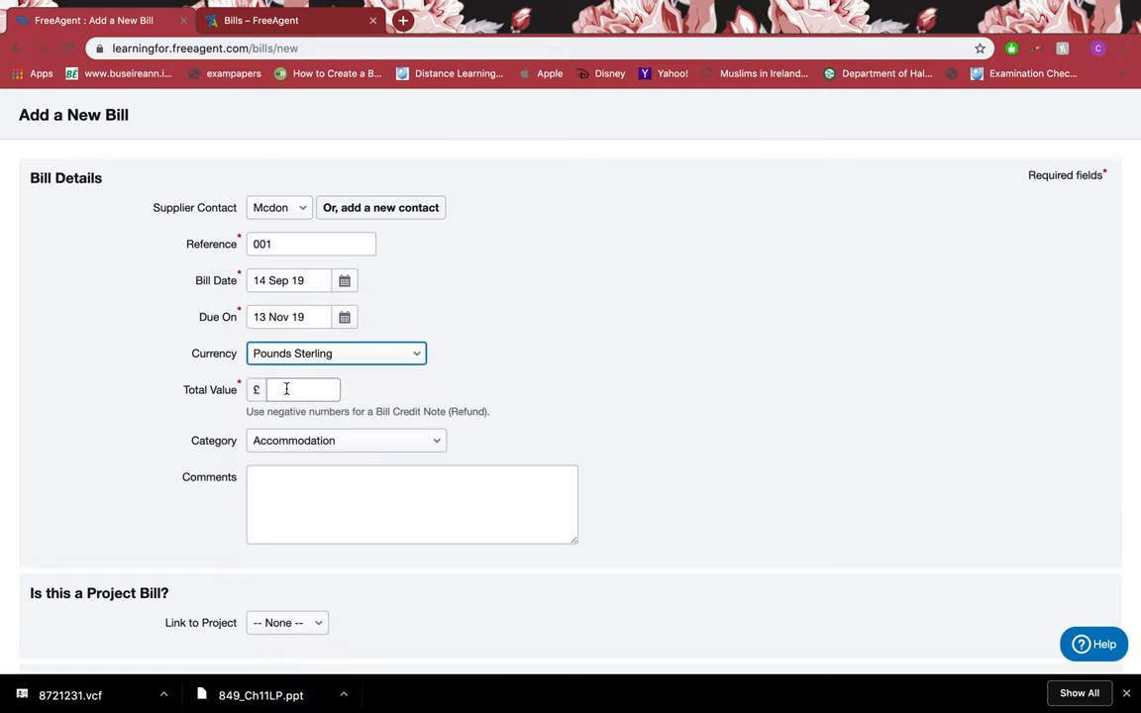
pyautogui.write('230.00')
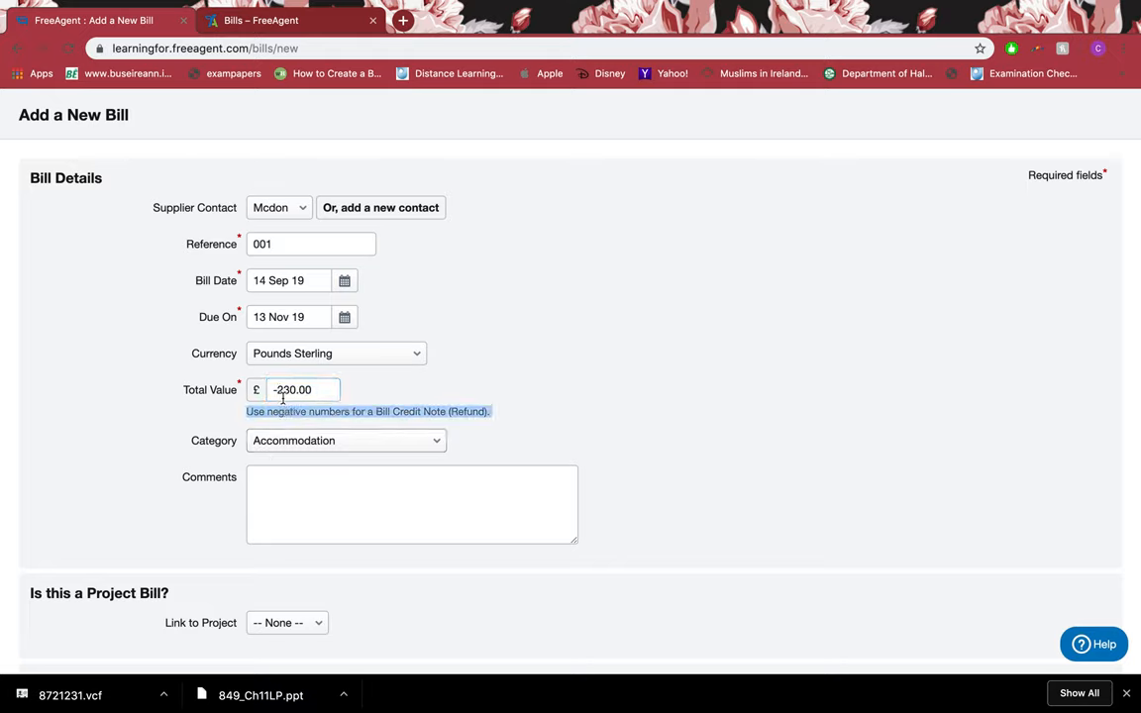
pyautogui.click(302, 389)
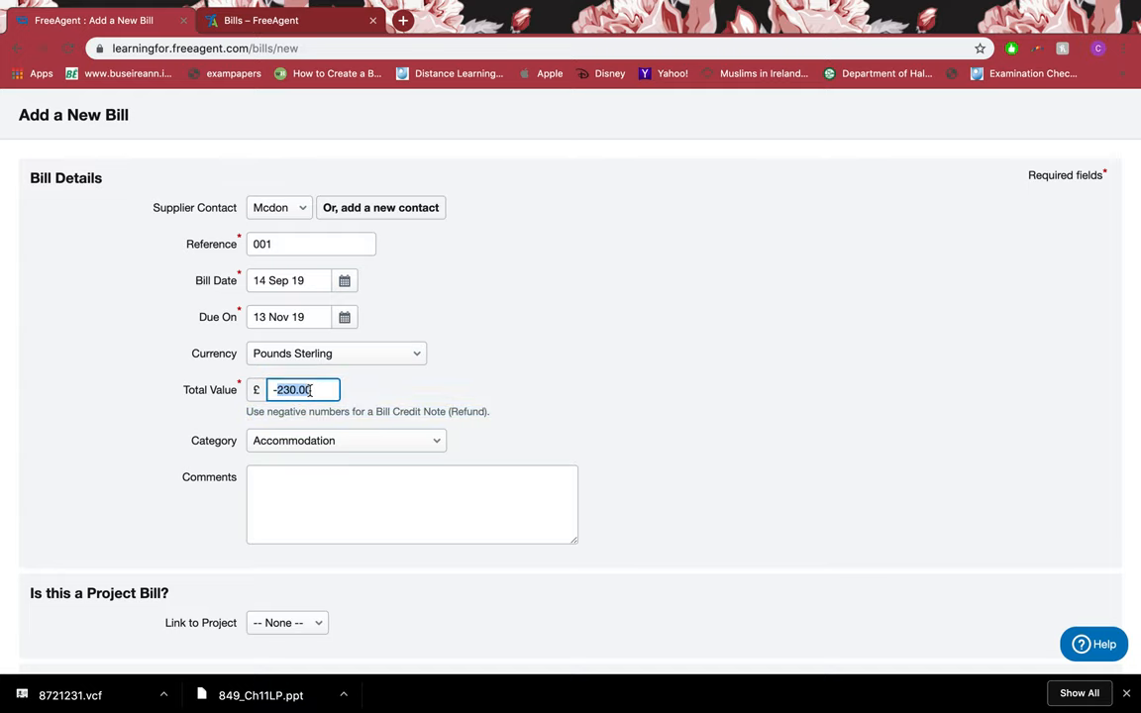
pyautogui.click(346, 441)
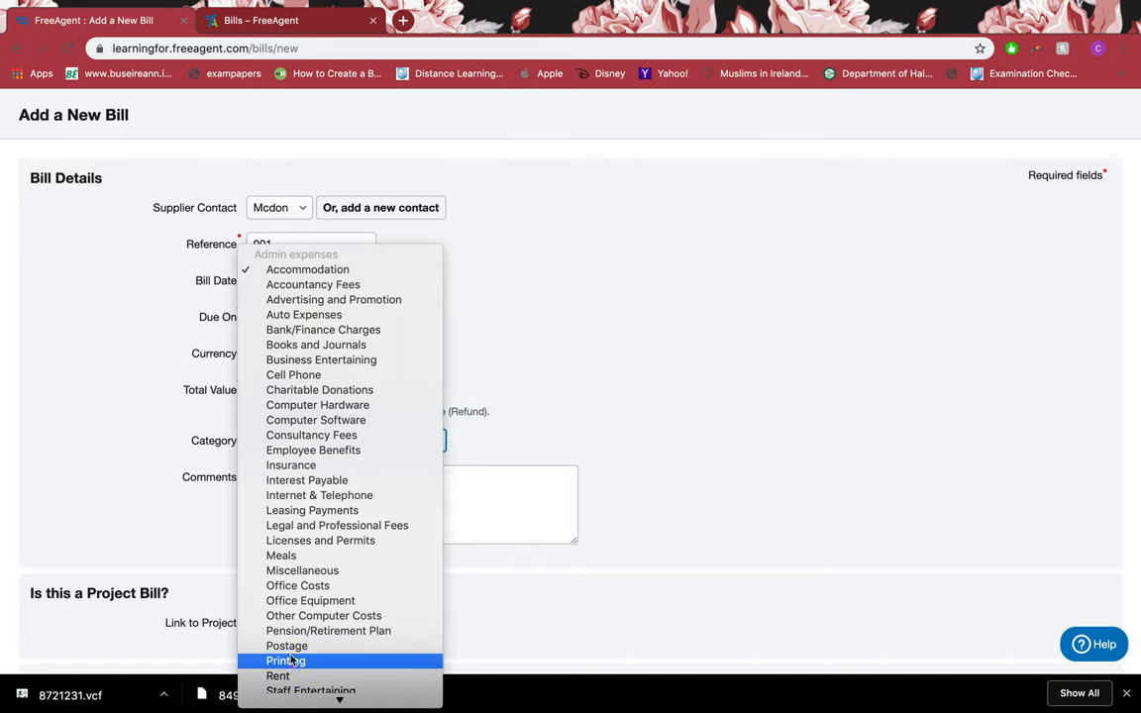
# Categorise the bill as Printing and comment that unsatisfactory business card printing led to a refund.
pyautogui.click(286, 661)
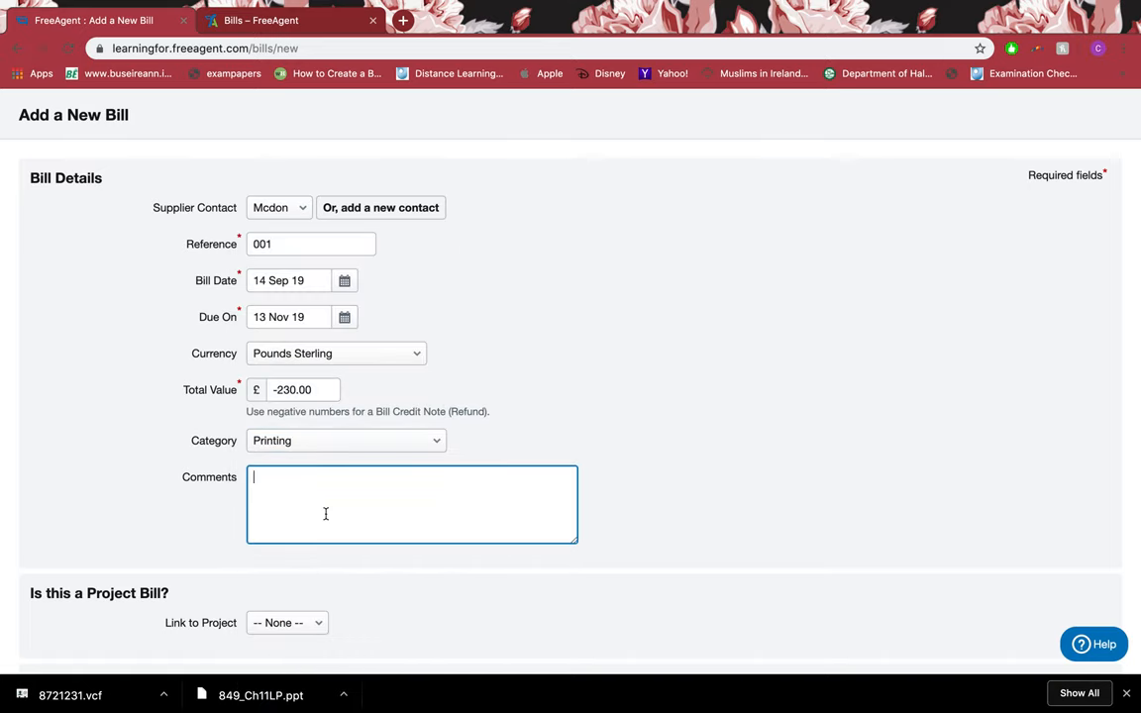
pyautogui.write('did')
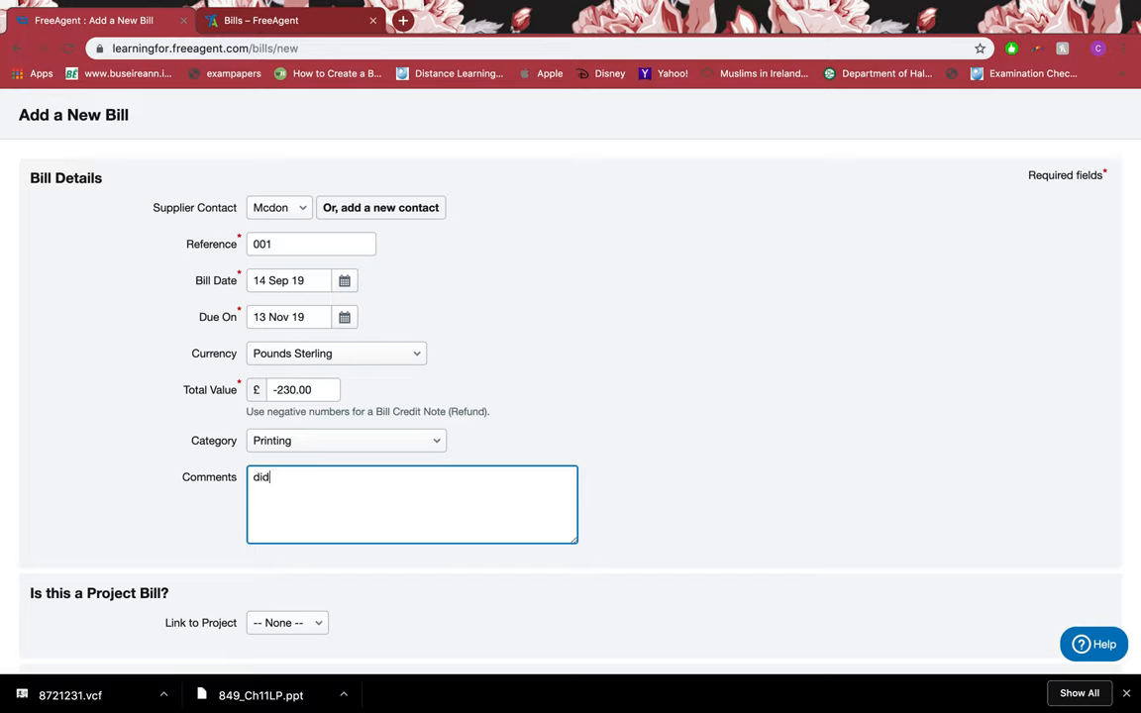
pyautogui.write('nt like the printing of u')
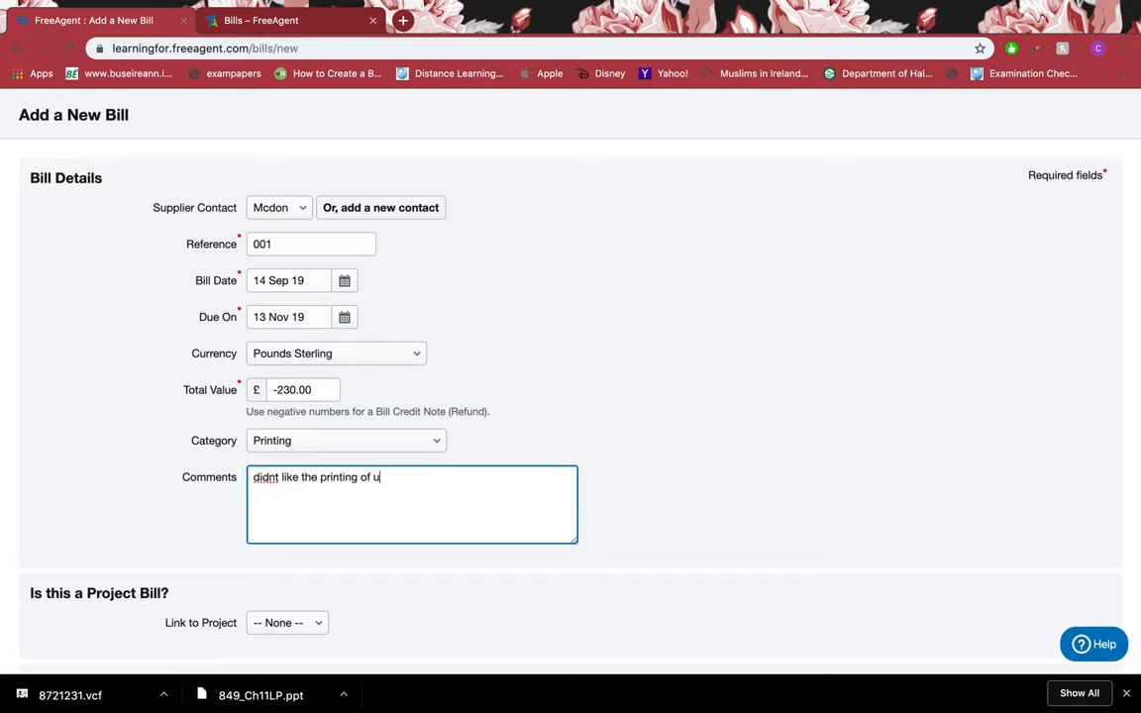
pyautogui.write('business card..wasnt sati')
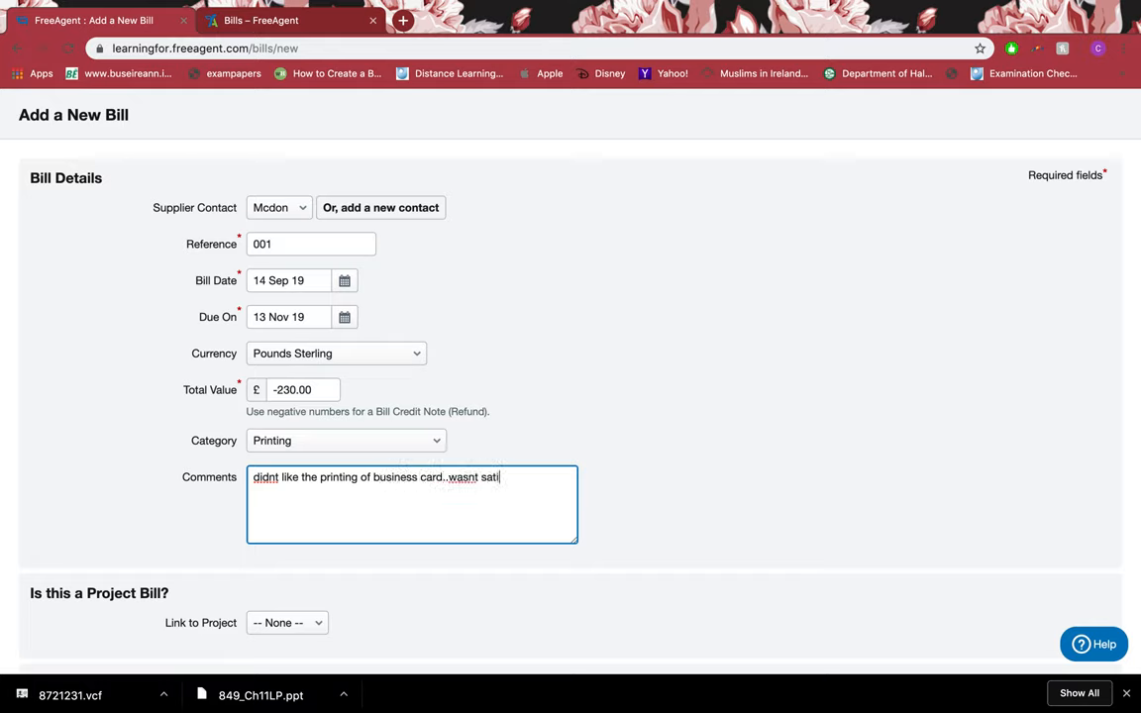
pyautogui.write('sfied so req')
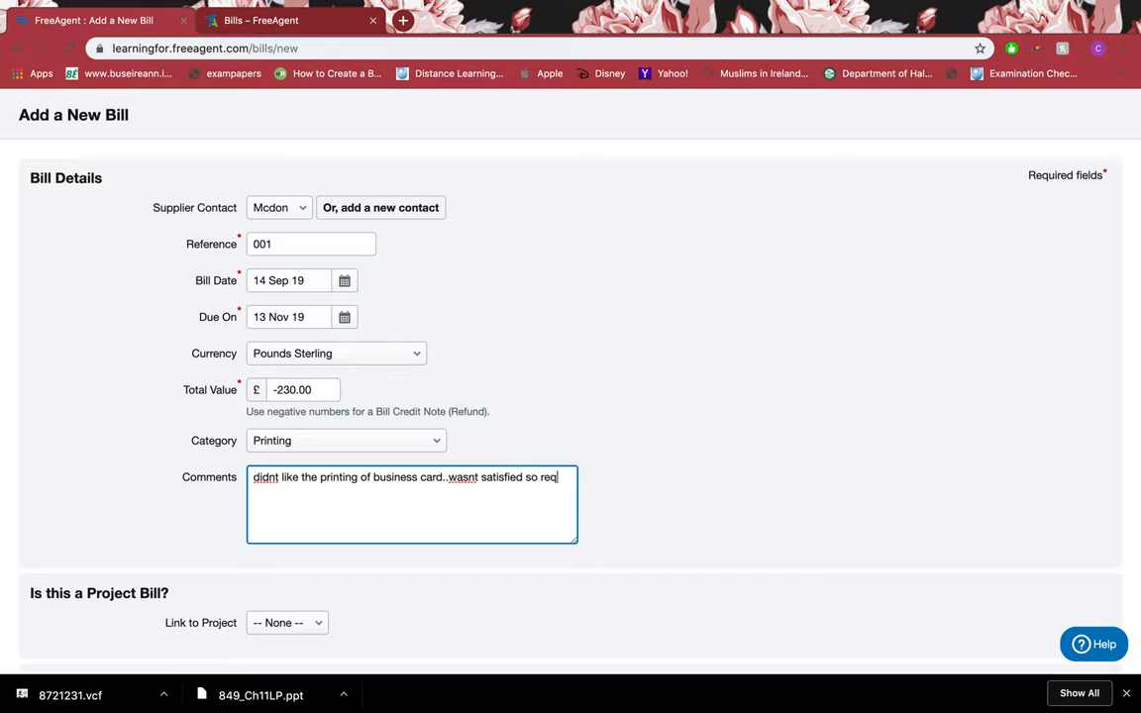
pyautogui.write('ue')
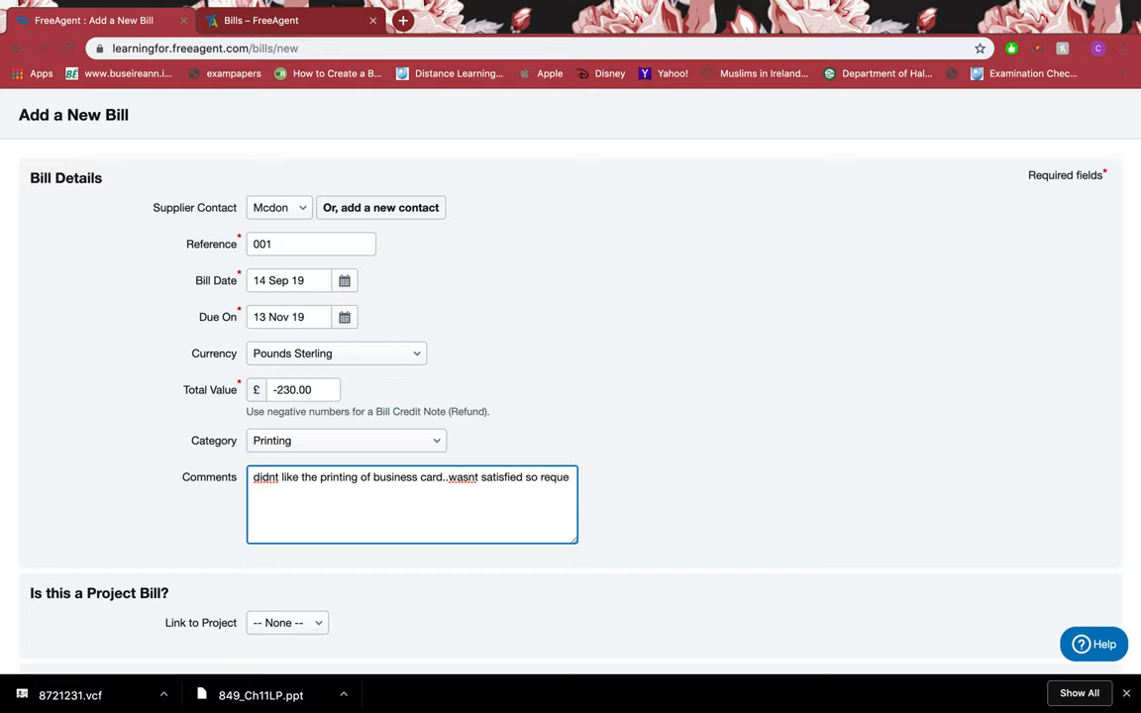
pyautogui.write('got refund')
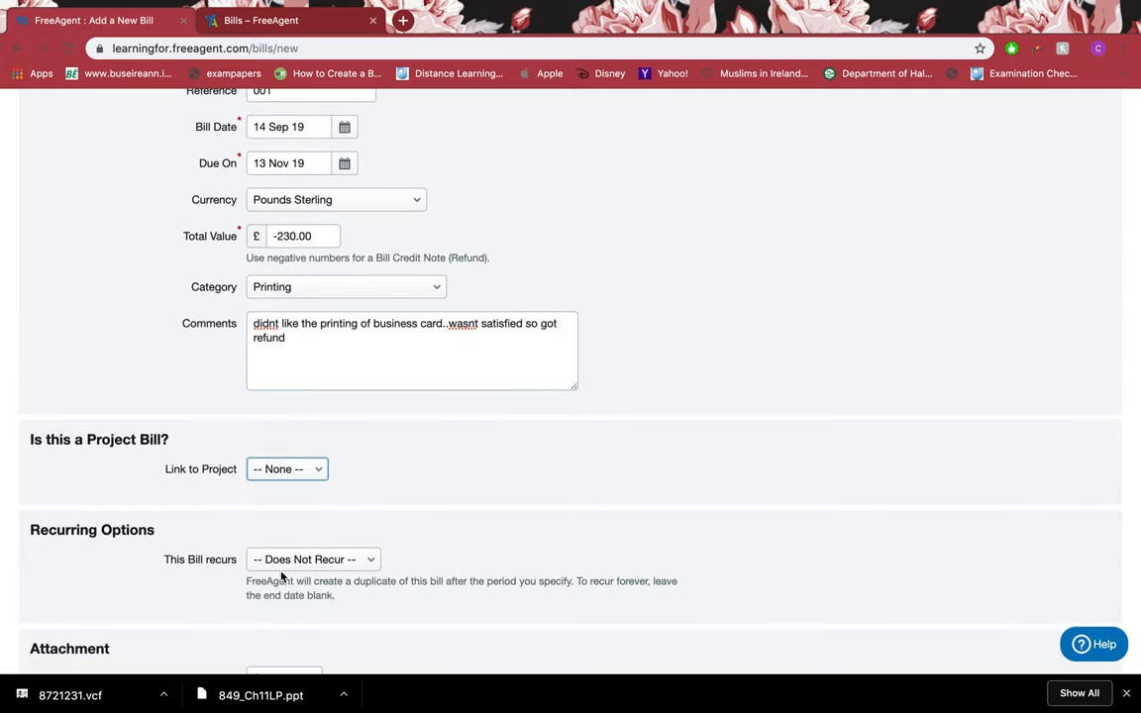
# Keep the bill set to '-- Does Not Recur --' as a one-off bill.
pyautogui.click(312, 559)
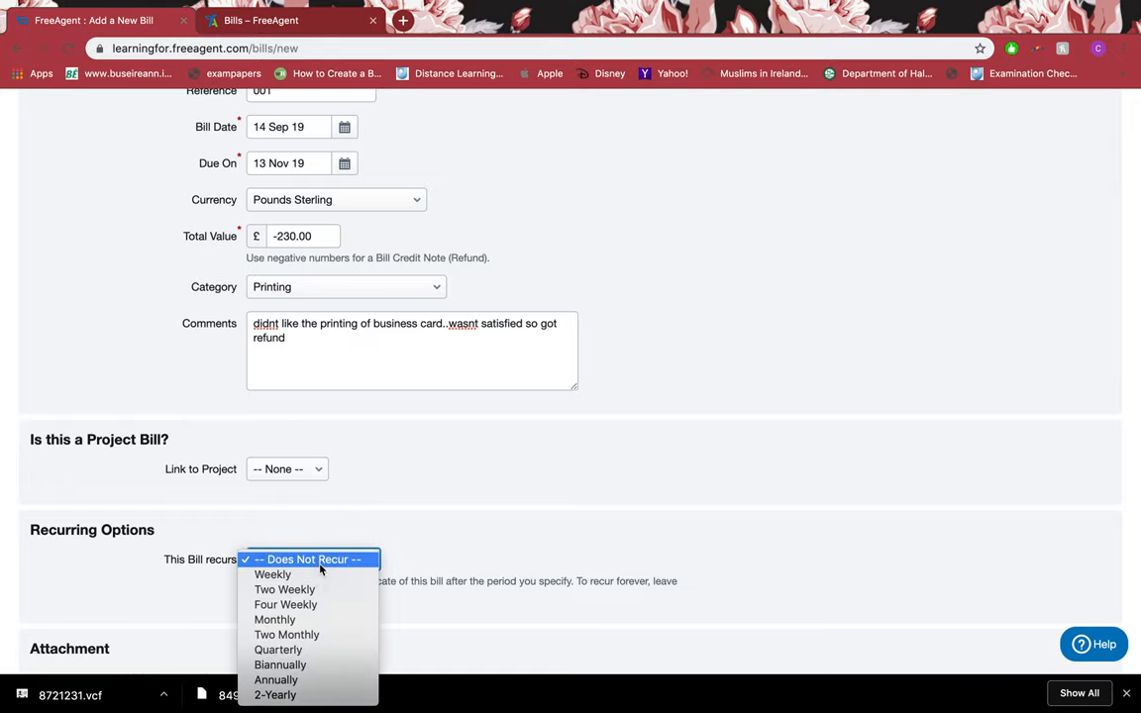
pyautogui.click(312, 559)
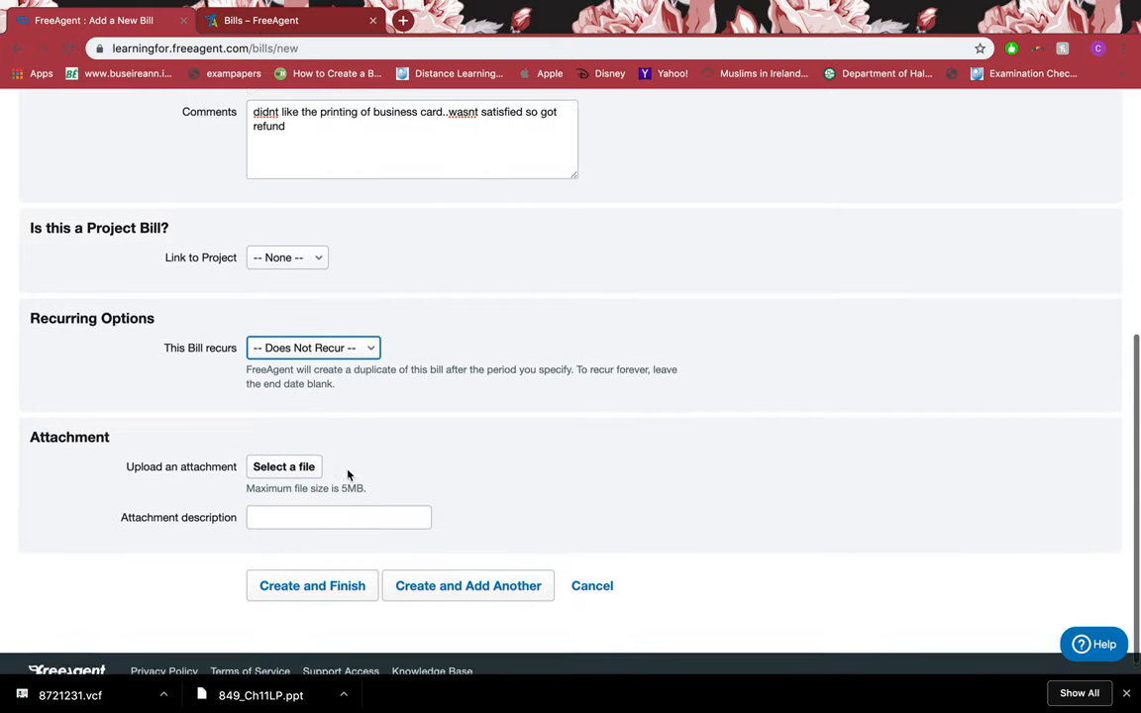
pyautogui.scroll(-3)
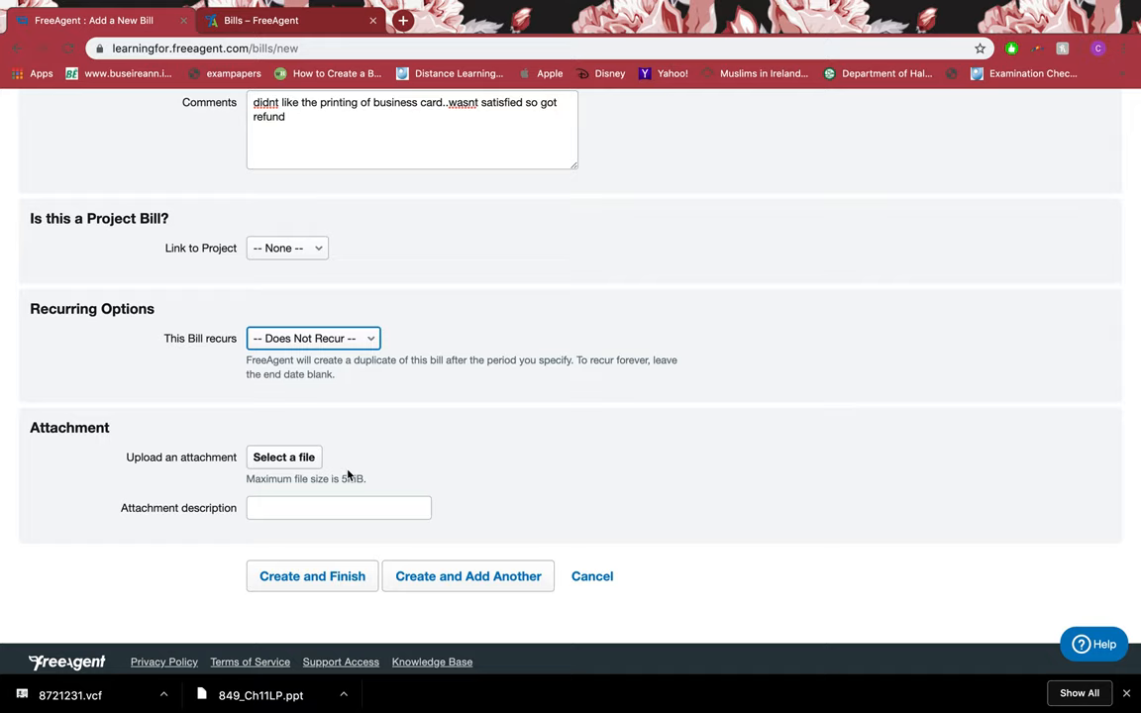
pyautogui.moveTo(375, 423)
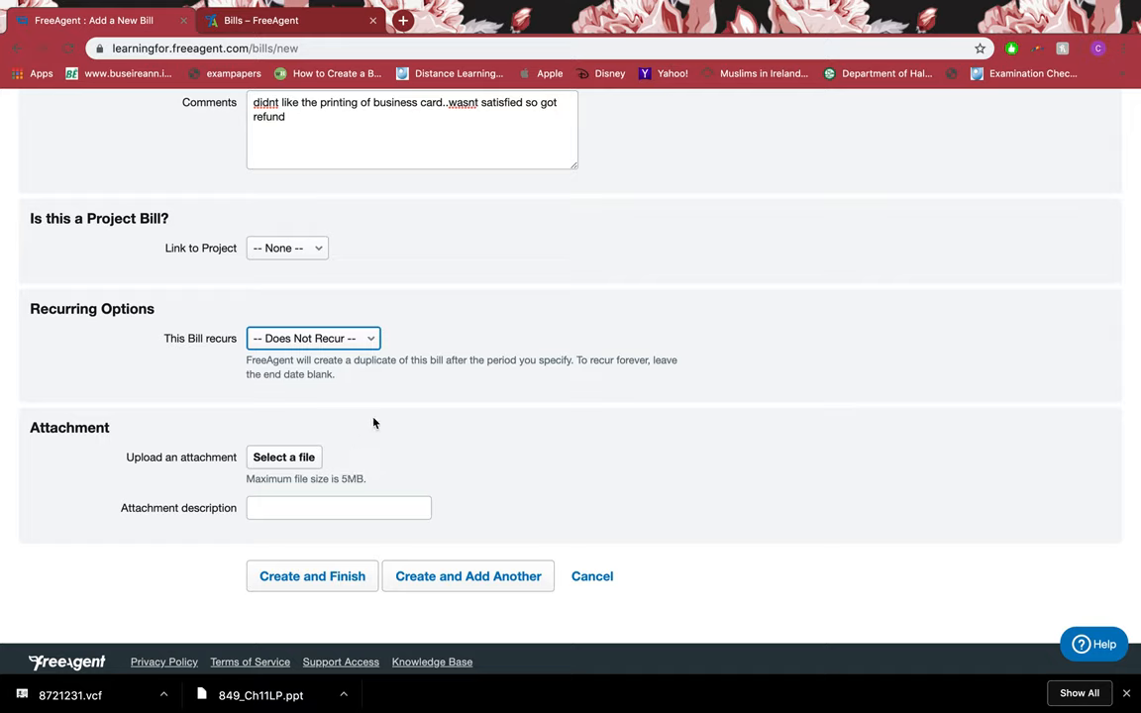
# Describe the attachment as 'proof of refund from supplier'.
pyautogui.click(339, 507)
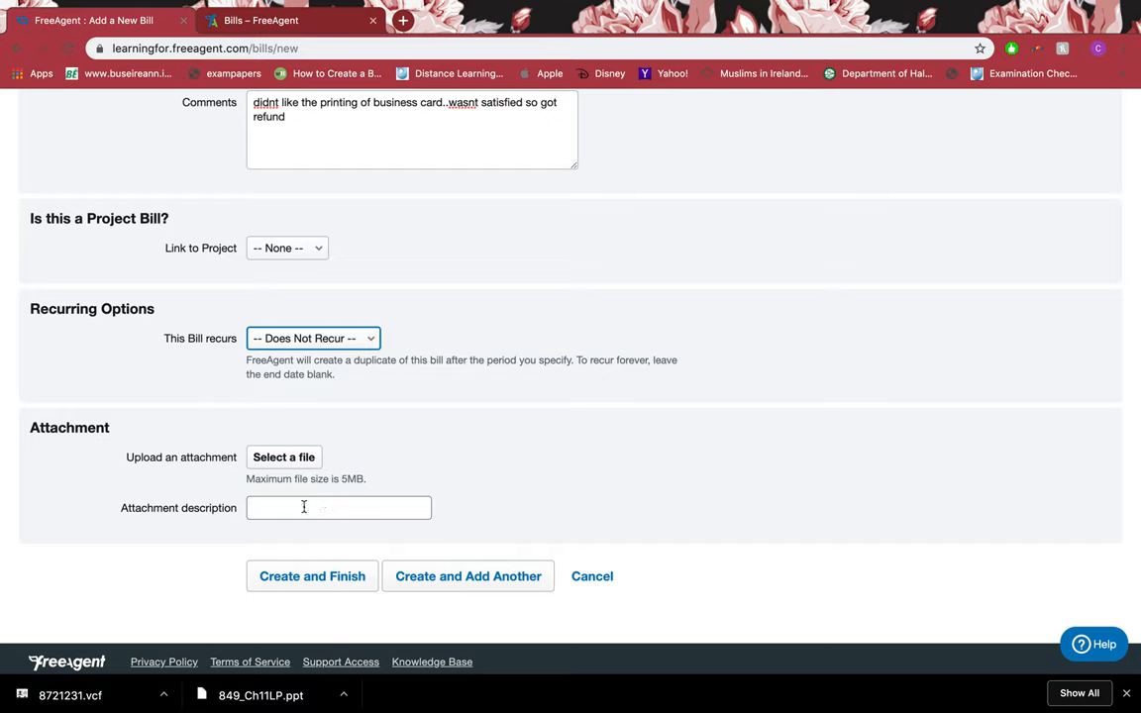
pyautogui.write('i ha')
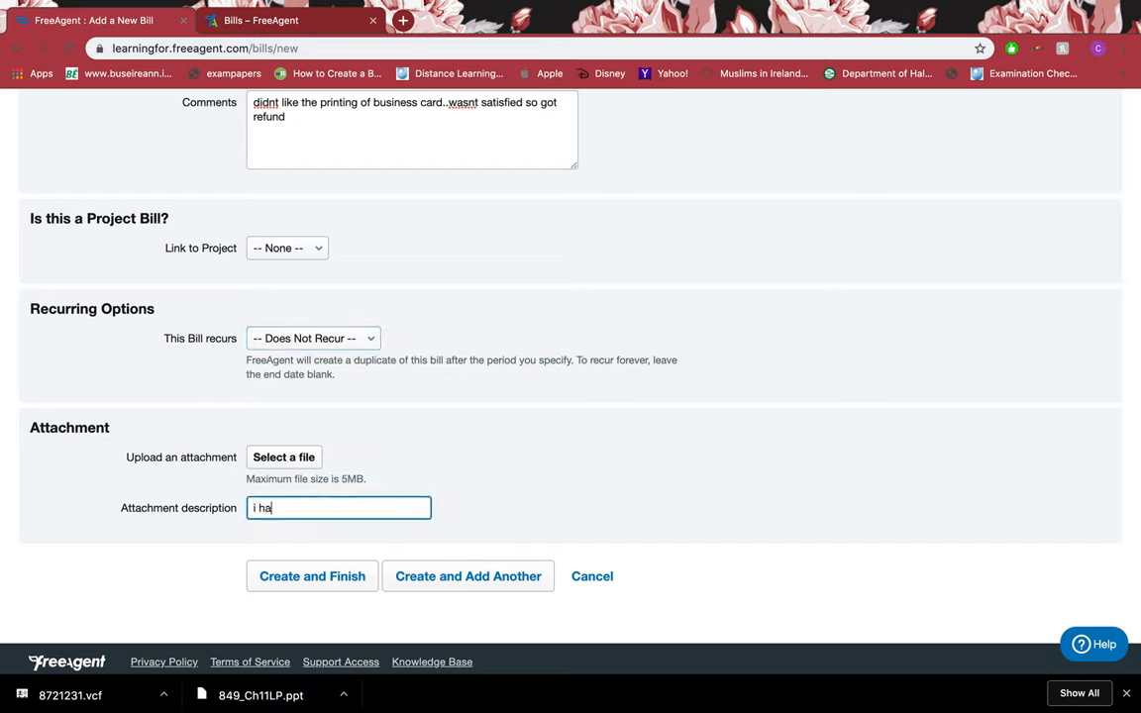
pyautogui.write('proof of')
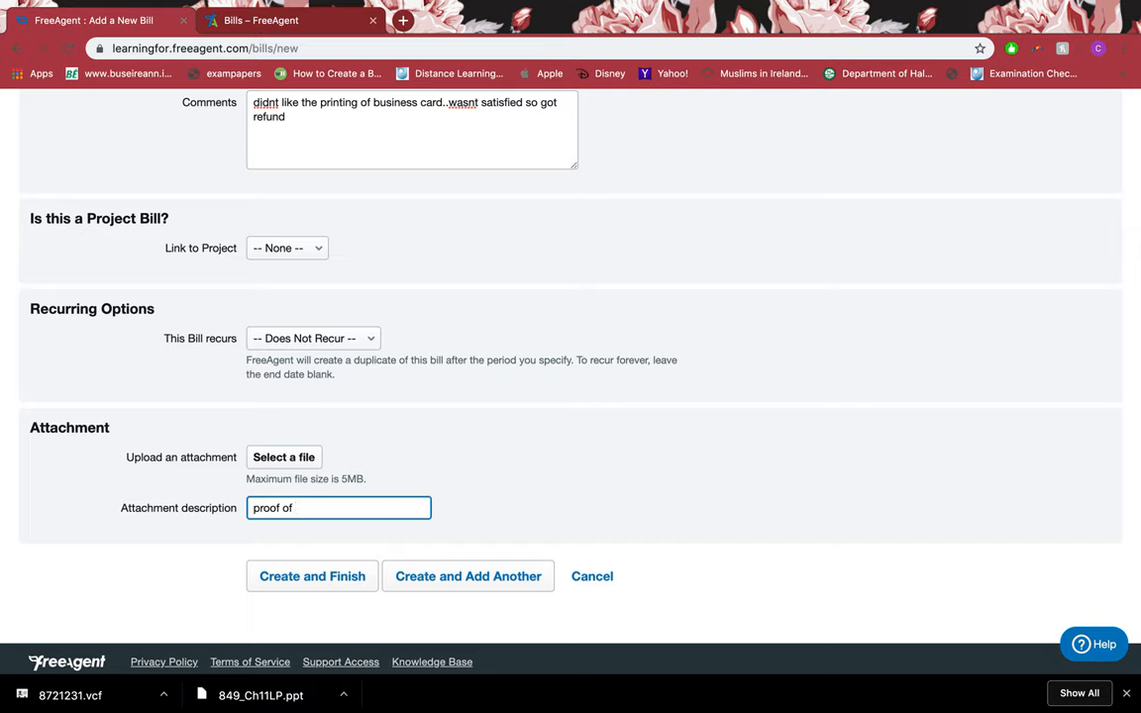
pyautogui.write('refund from s')
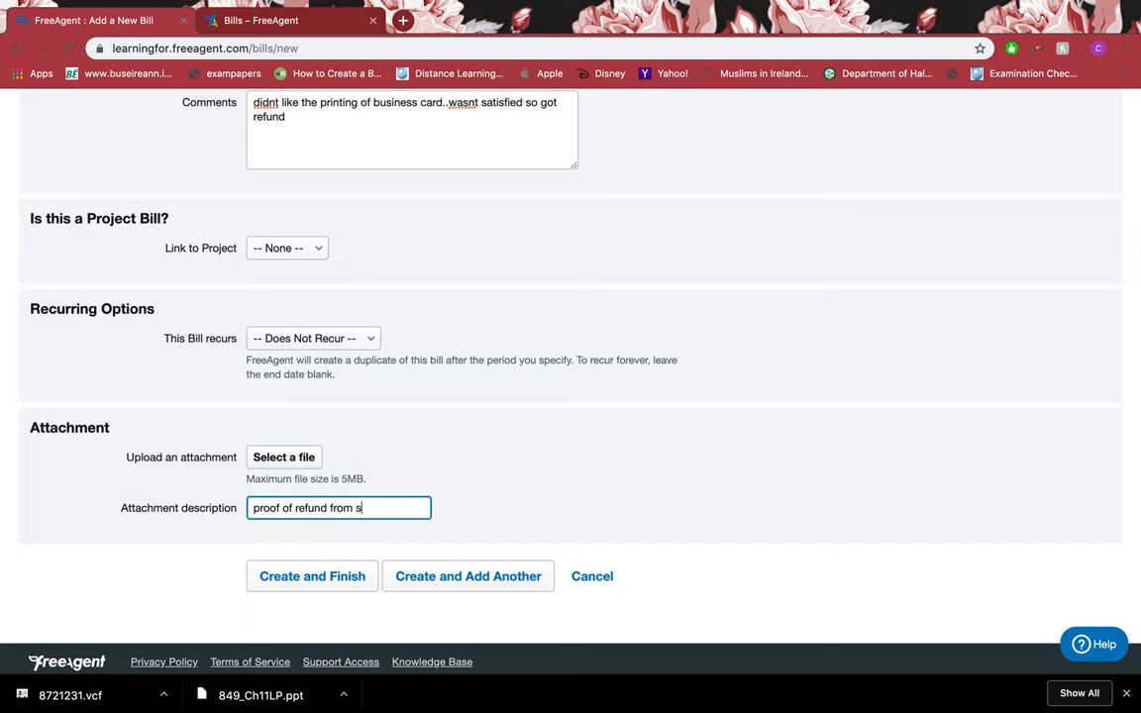
pyautogui.write('upplier')
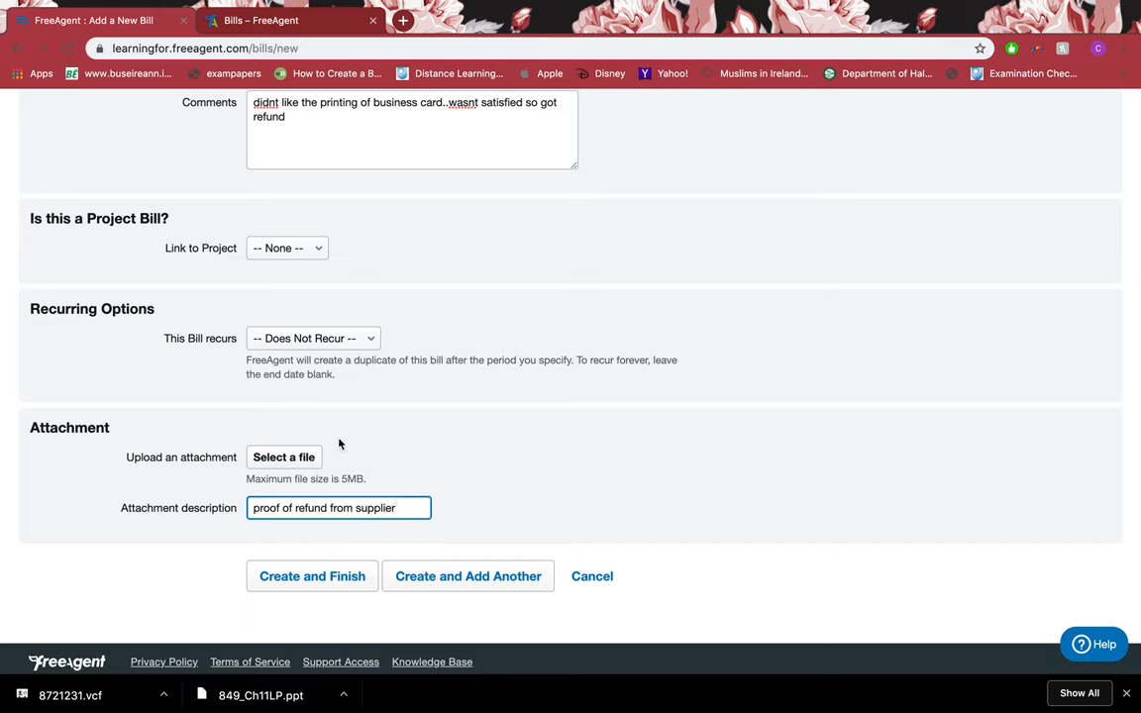
pyautogui.moveTo(394, 390)
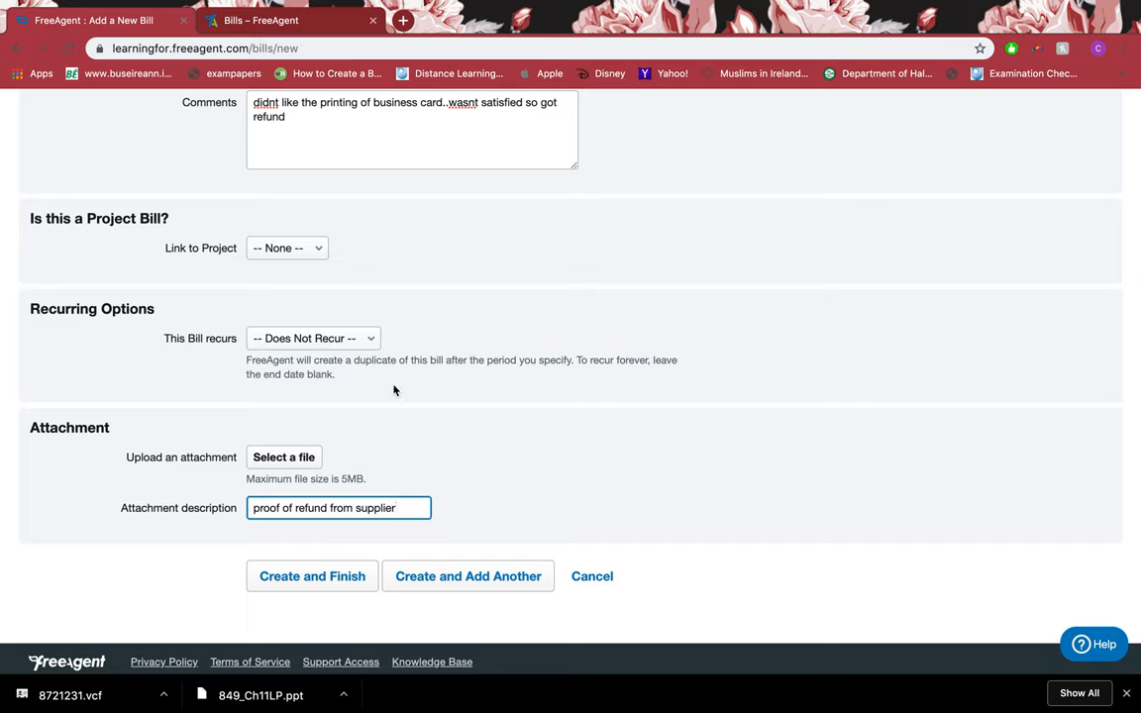
pyautogui.moveTo(357, 439)
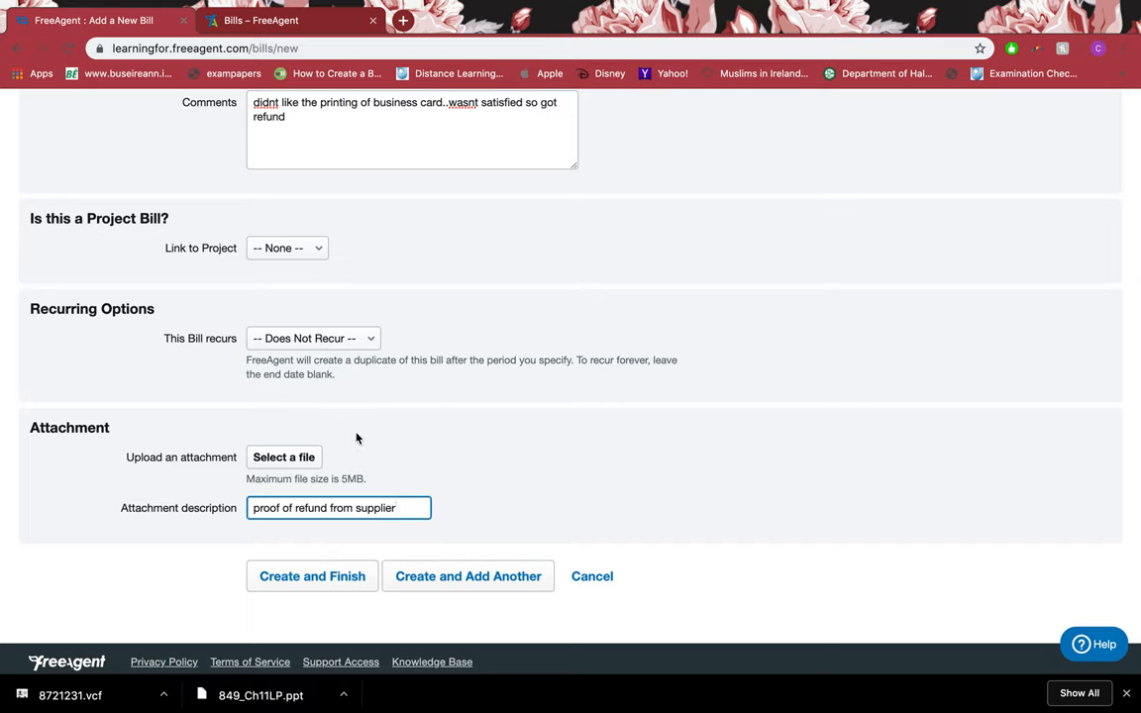
pyautogui.moveTo(352, 463)
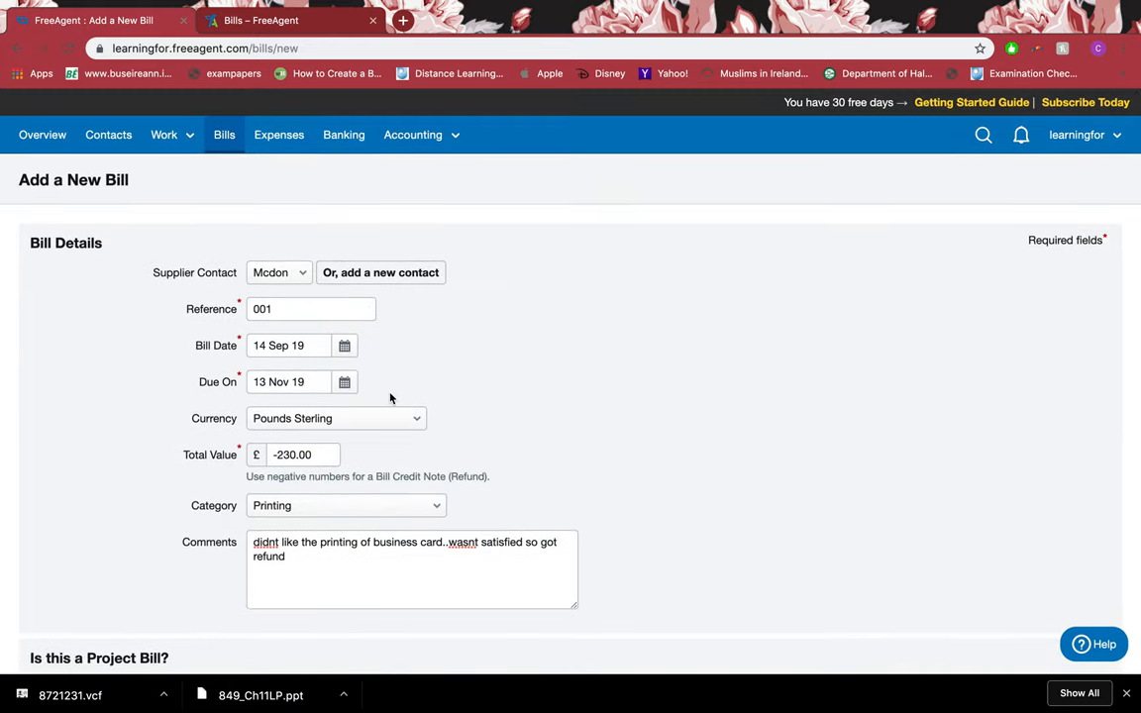
# Review the completed form and submit it with Create and Finish.
pyautogui.scroll(-3)
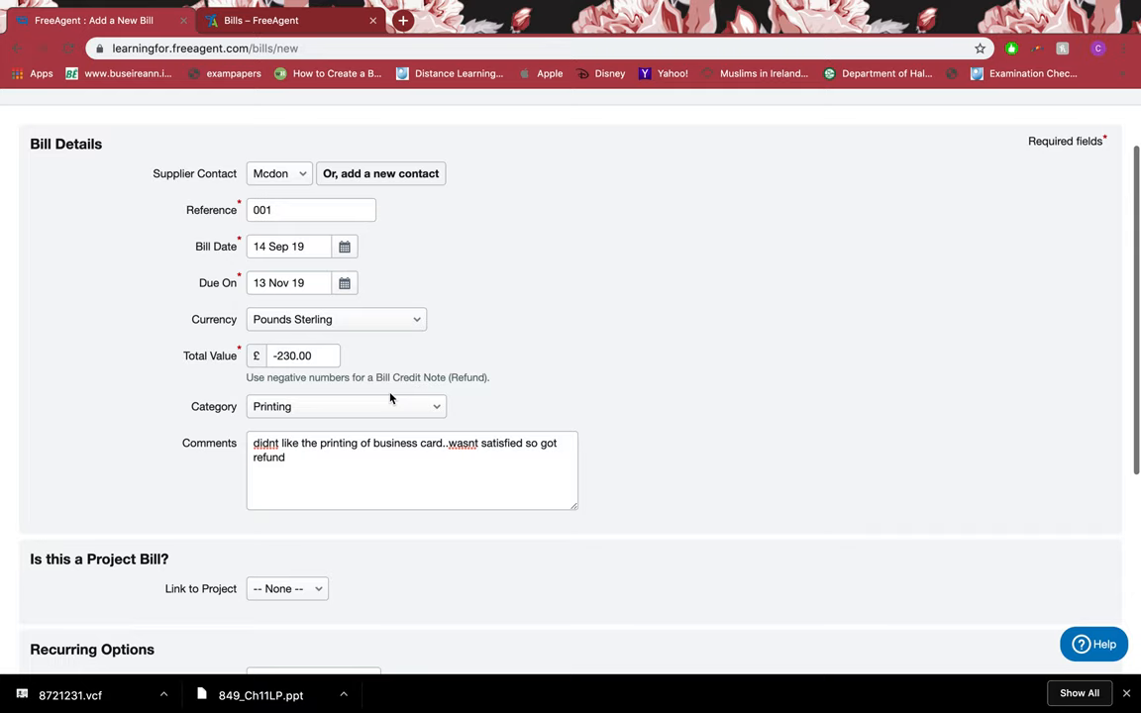
pyautogui.scroll(-3)
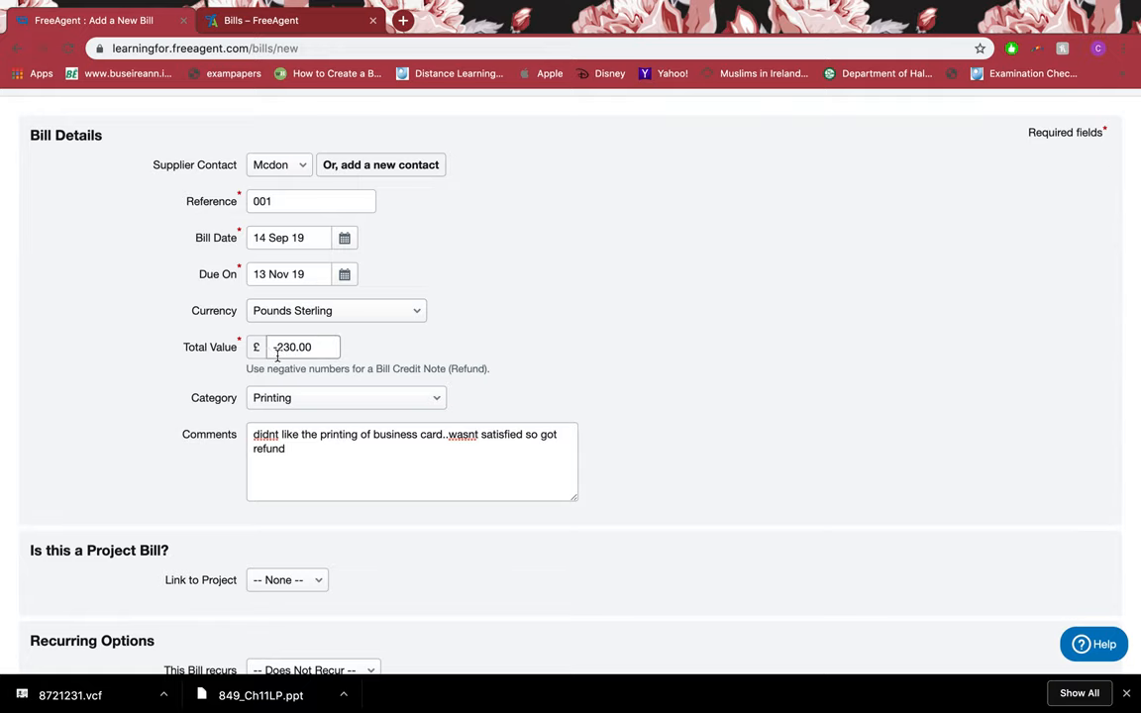
pyautogui.scroll(-3)
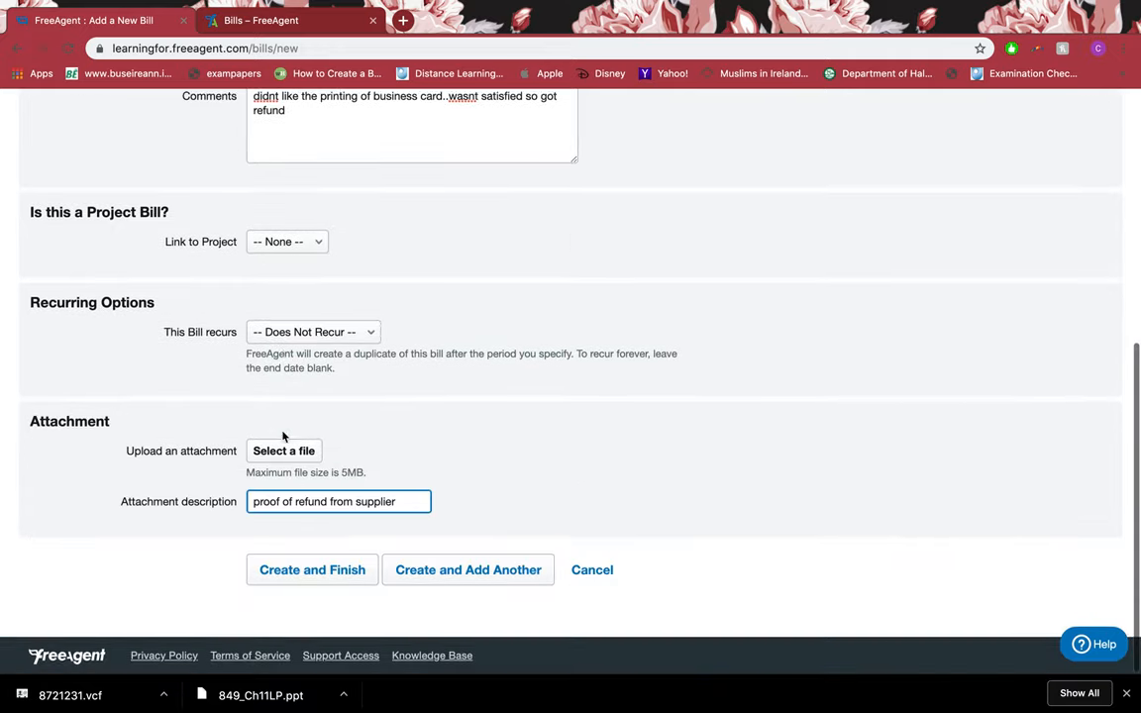
pyautogui.click(312, 570)
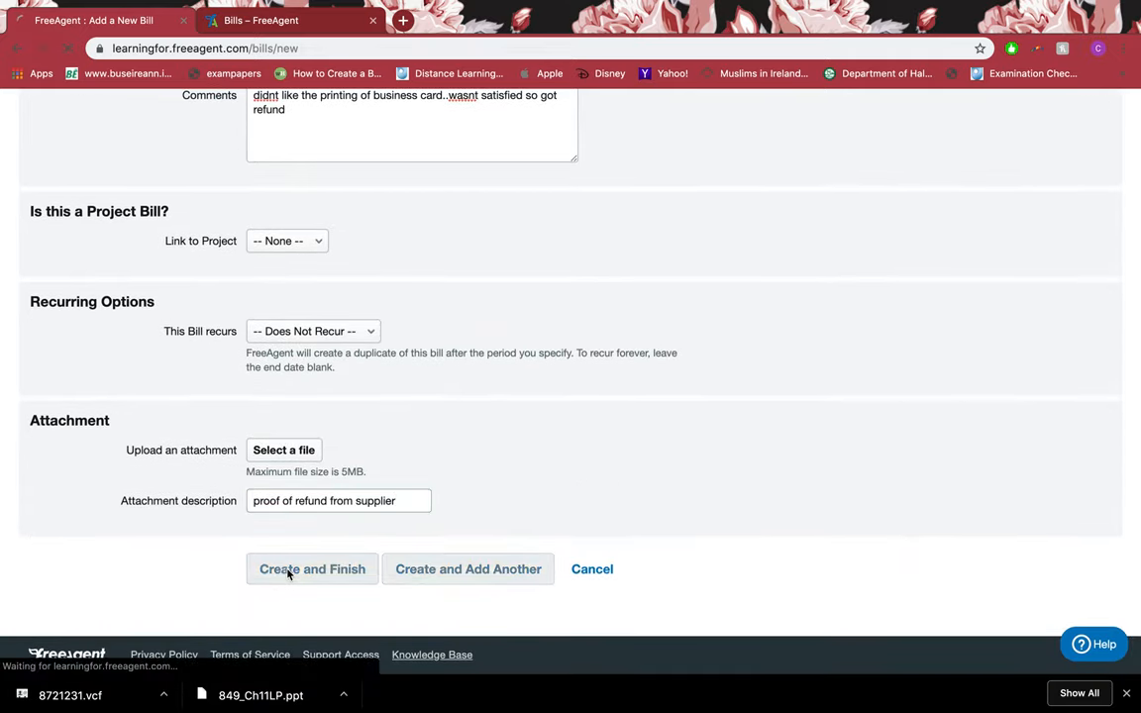
# Check bill 001's -£230.00 figures, then return to the bills list showing both Mcdon bills.
pyautogui.click(312, 569)
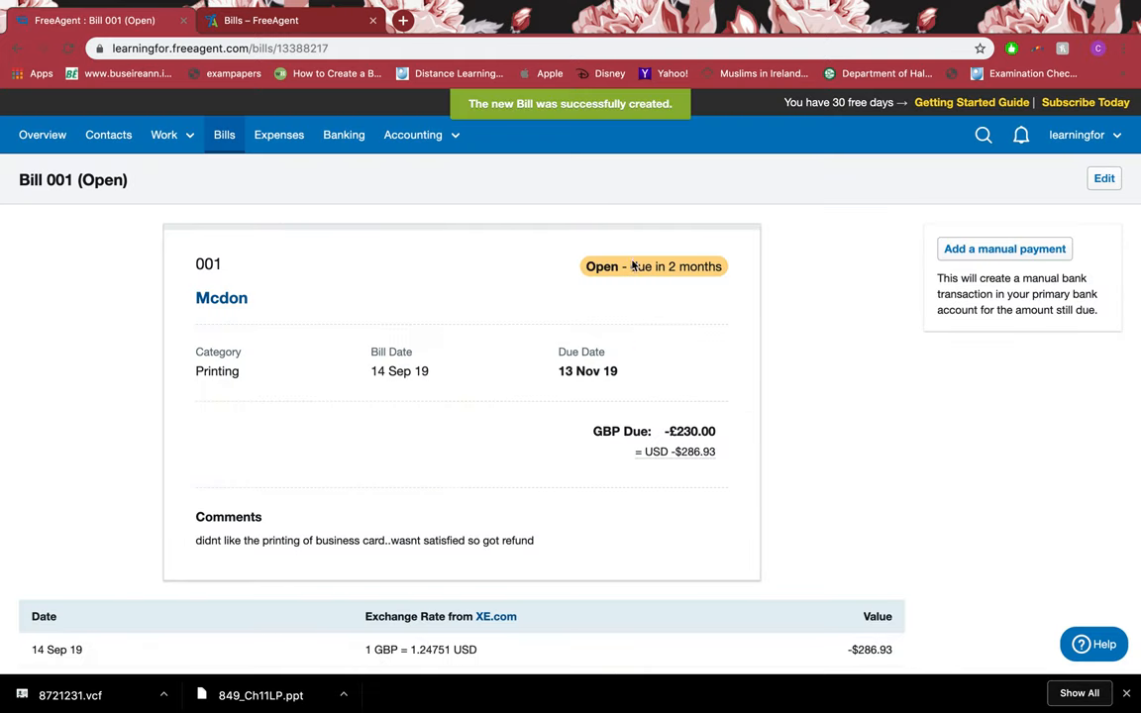
pyautogui.scroll(-3)
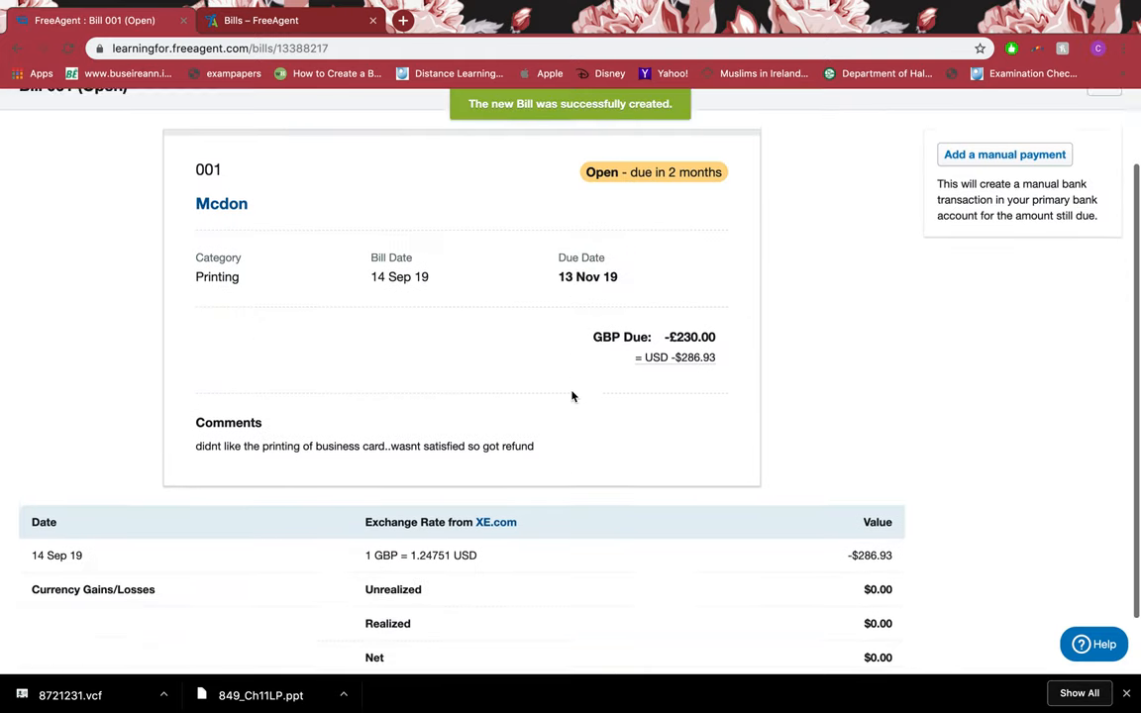
pyautogui.scroll(-3)
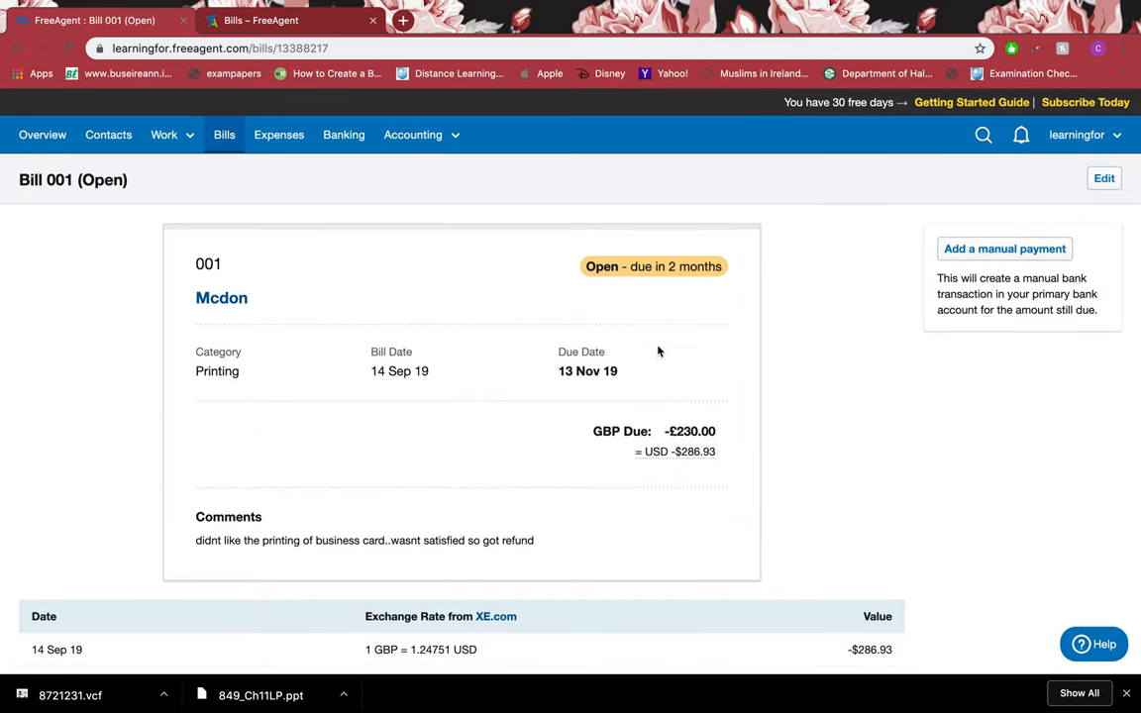
pyautogui.scroll(-3)
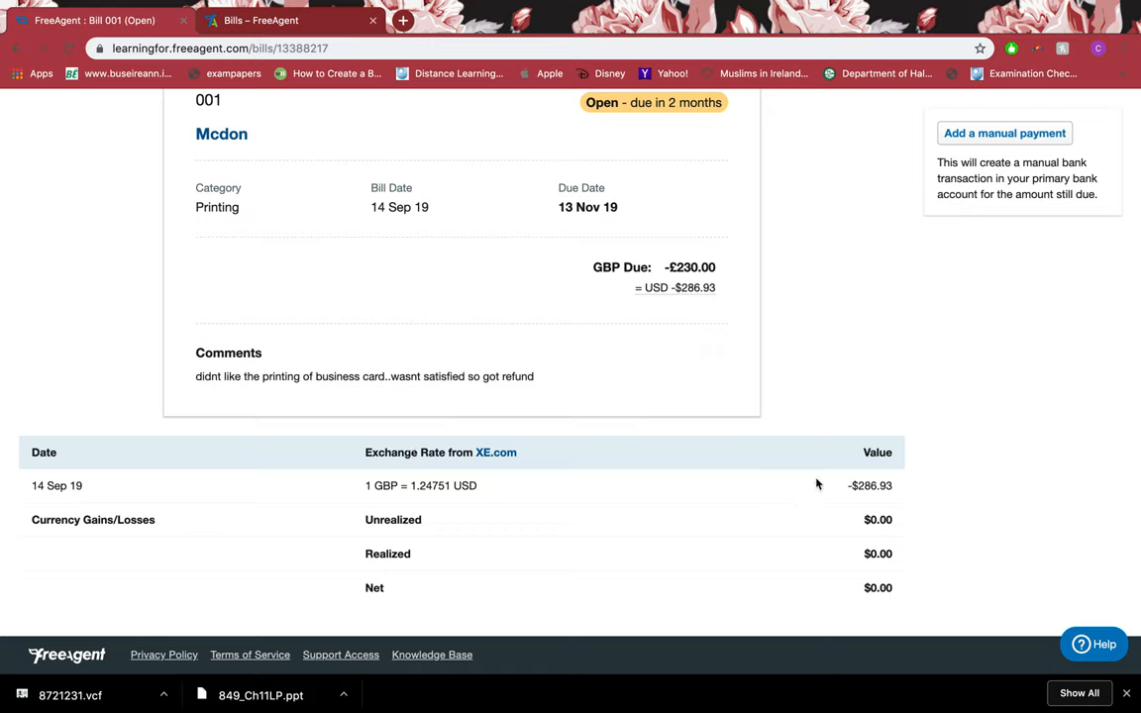
pyautogui.moveTo(903, 498)
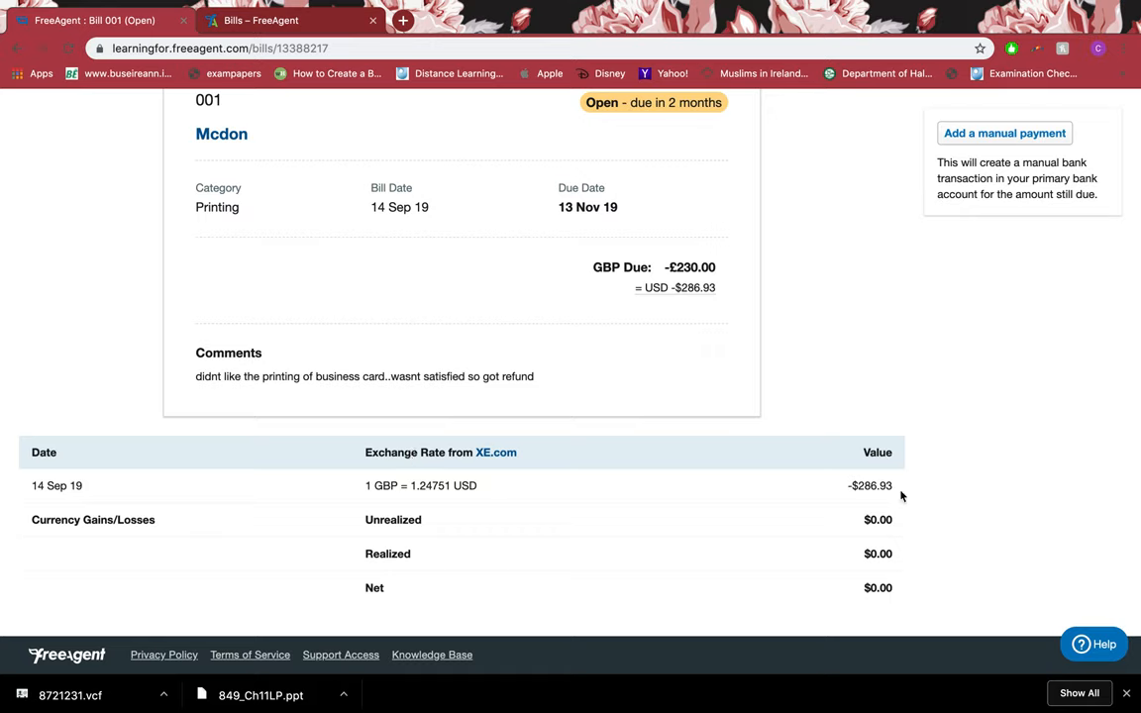
pyautogui.moveTo(876, 602)
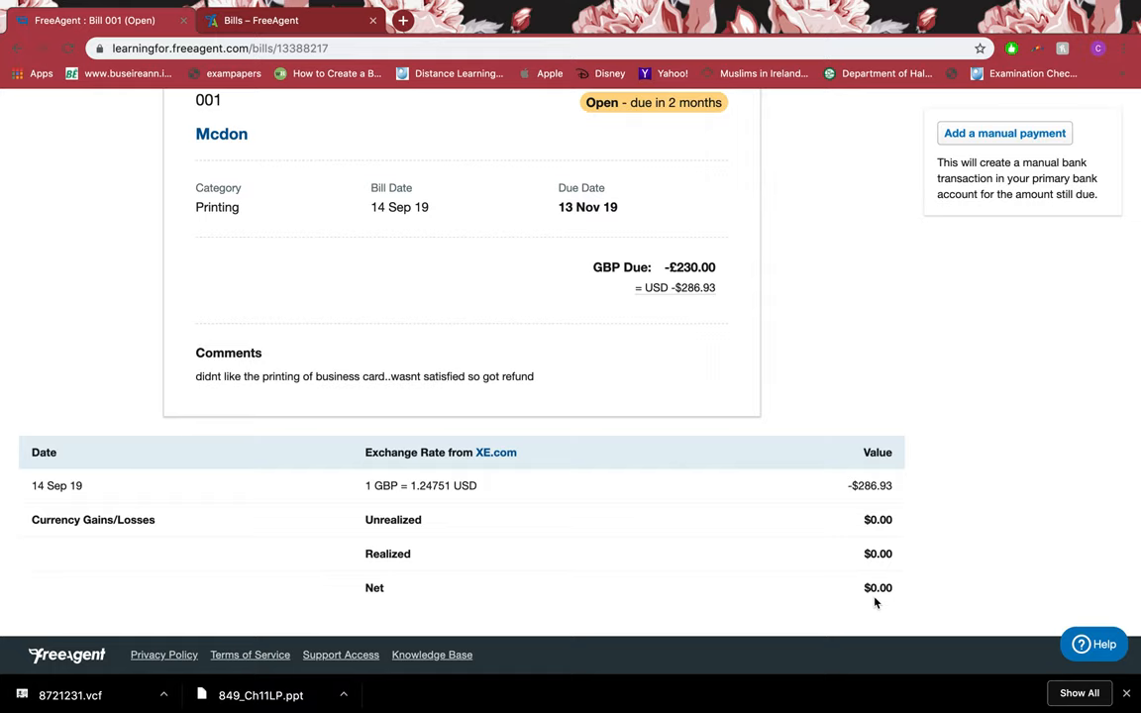
pyautogui.doubleClick(878, 587)
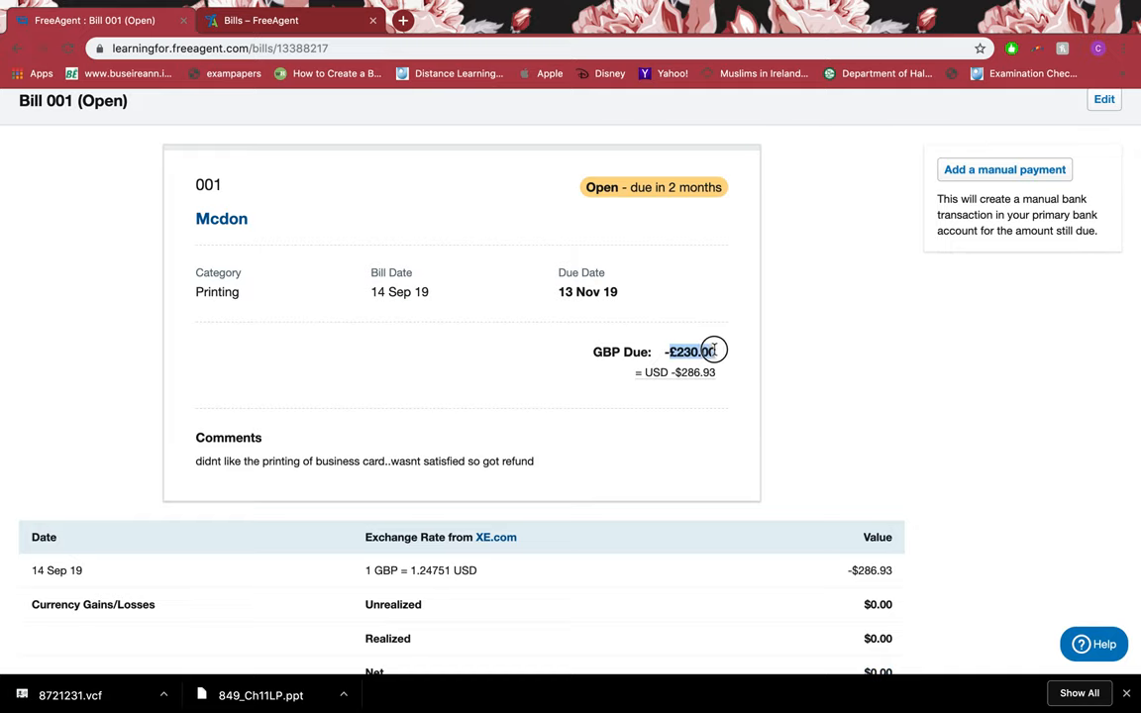
pyautogui.scroll(-3)
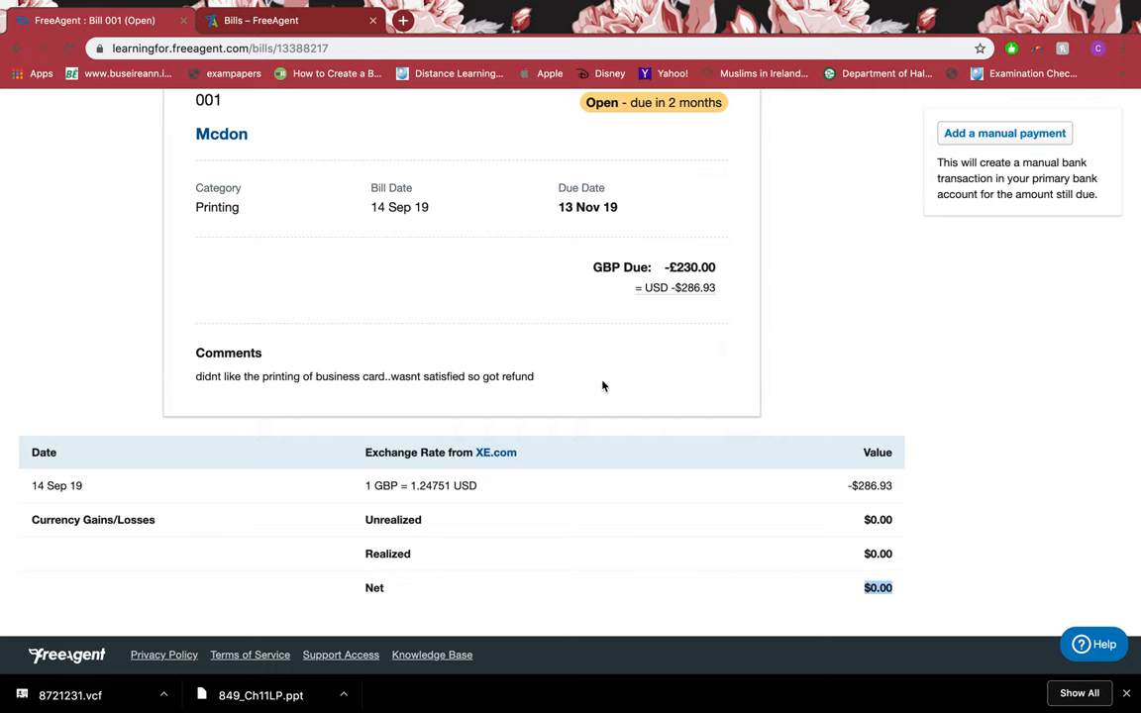
pyautogui.click(224, 135)
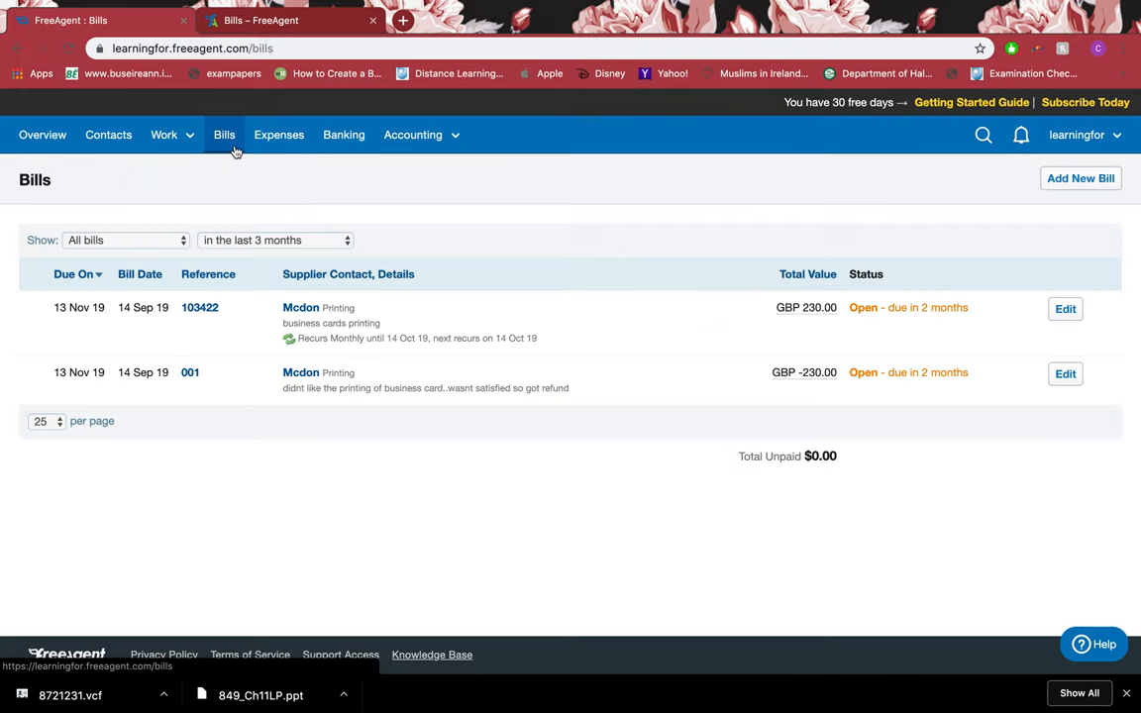
pyautogui.moveTo(804, 372)
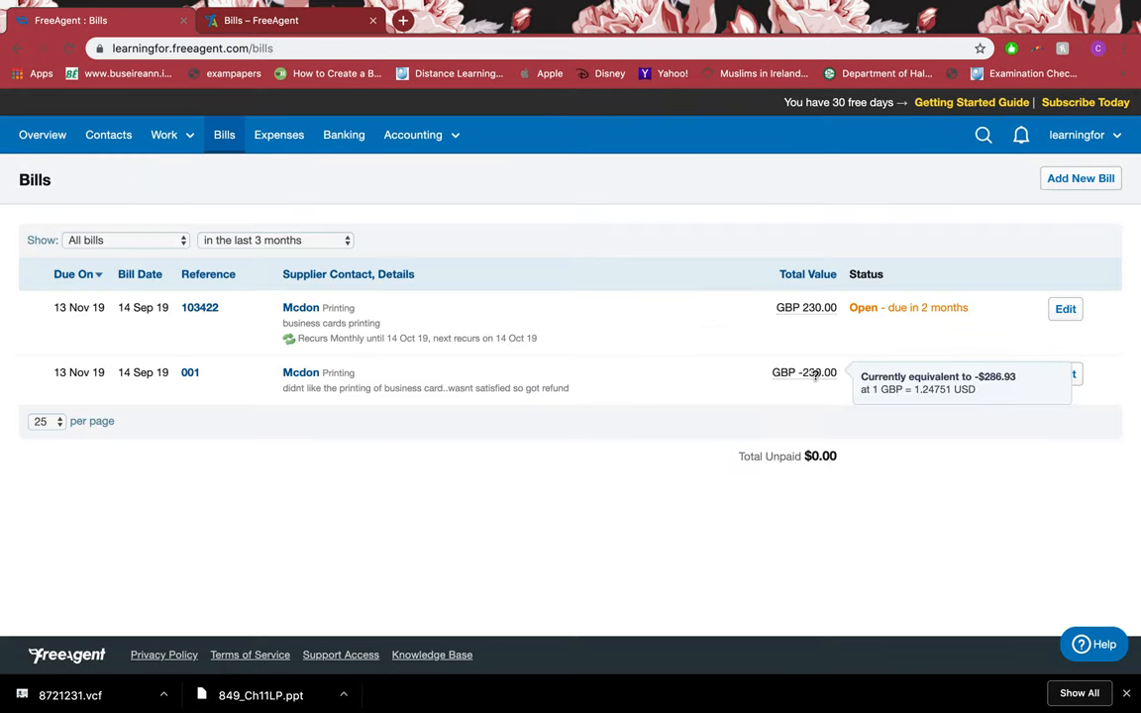
pyautogui.moveTo(816, 391)
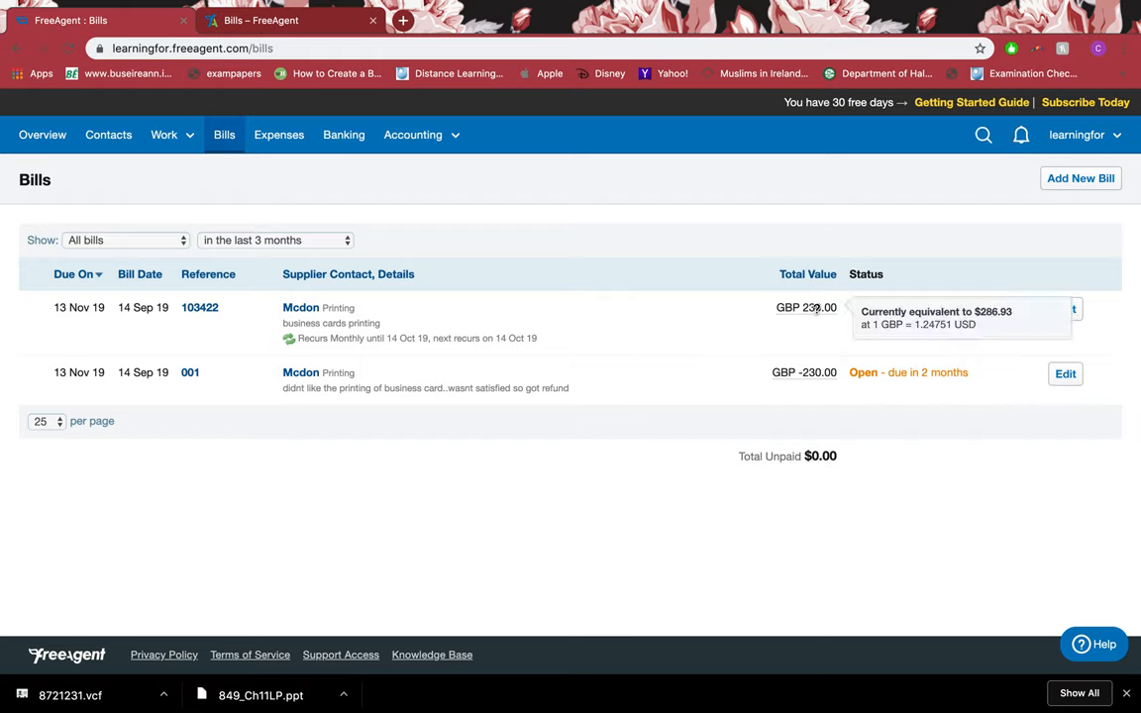
pyautogui.moveTo(731, 429)
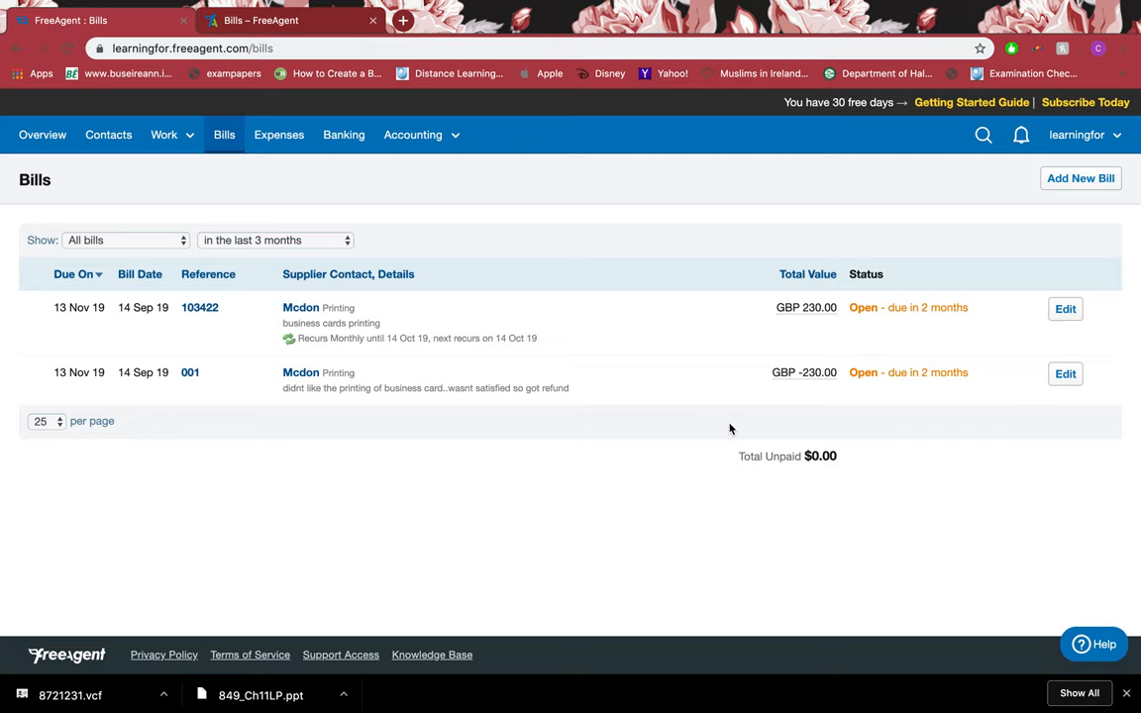
pyautogui.moveTo(472, 358)
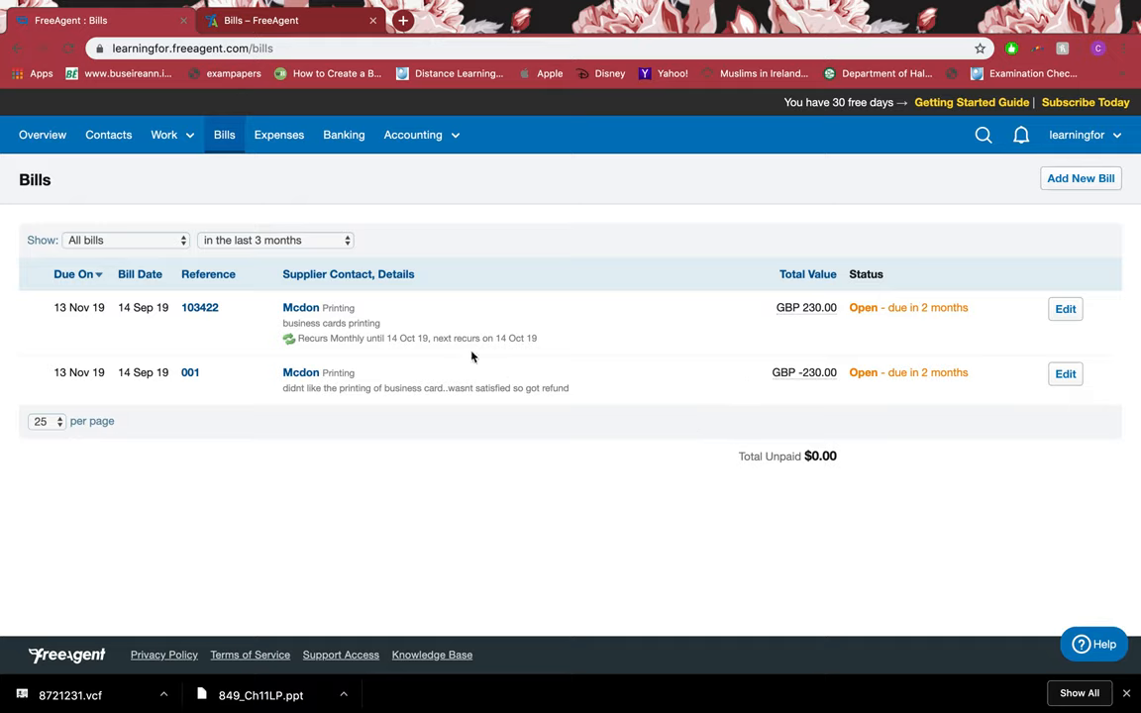